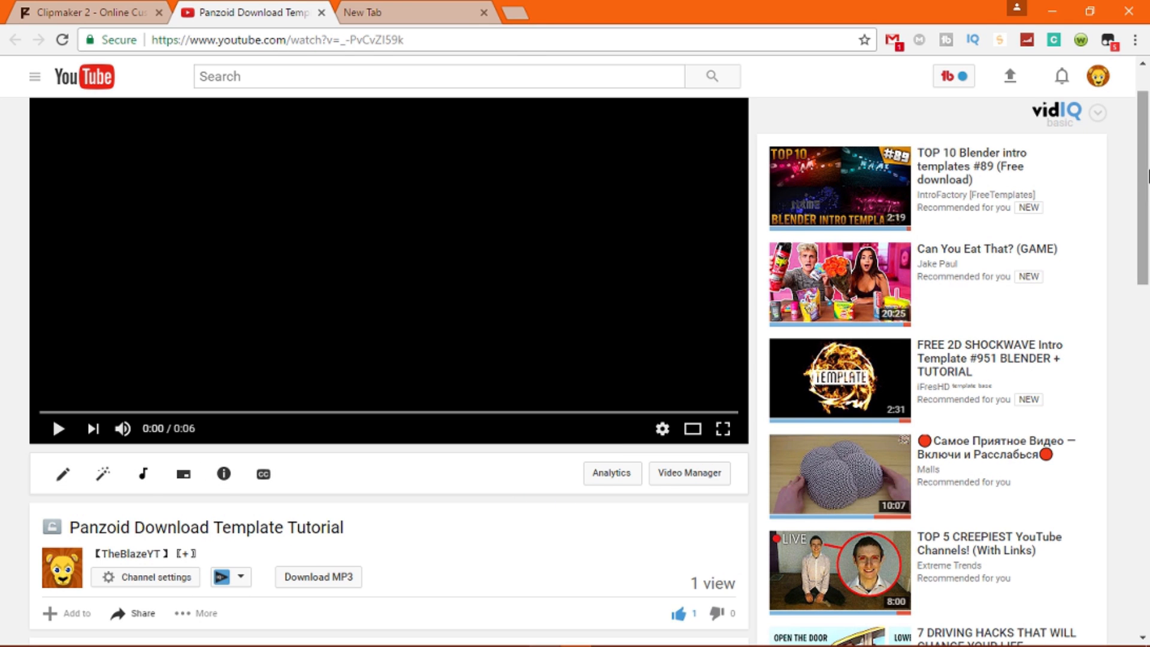
Step: Scroll the tutorial video page down to the description with the MEGA template link
scroll("down", 3)
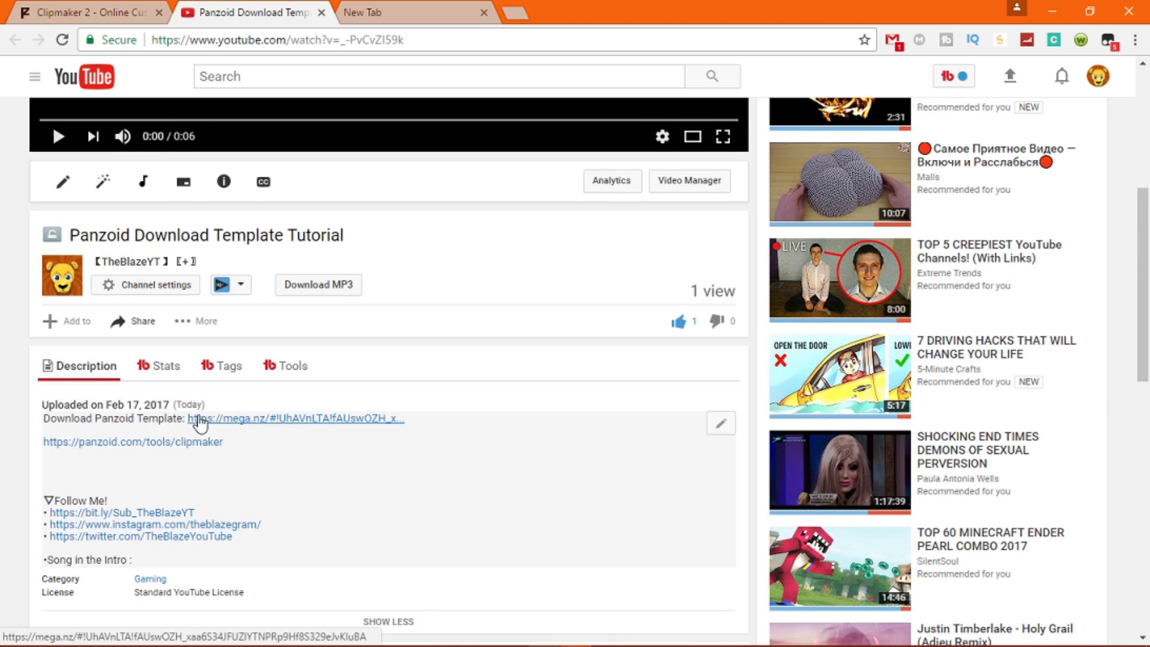
mouse_move(305, 426)
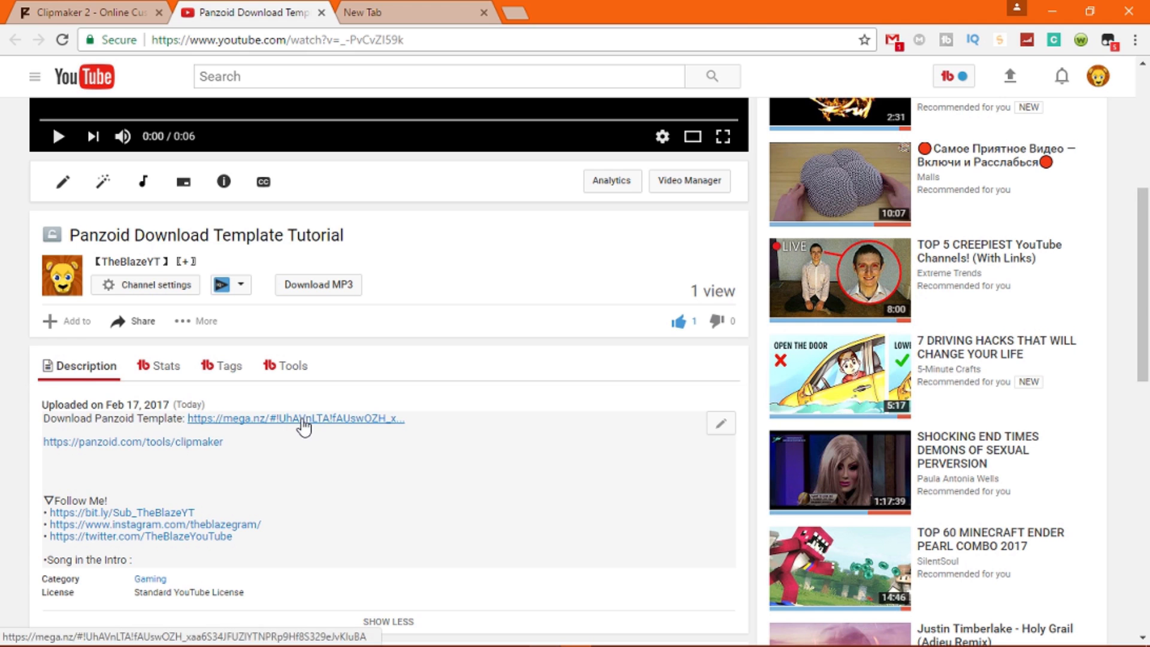
Step: Open the MEGA link and download YourNameByTheBlazeYT.pz (191 KB) through the browser
left_click(298, 420)
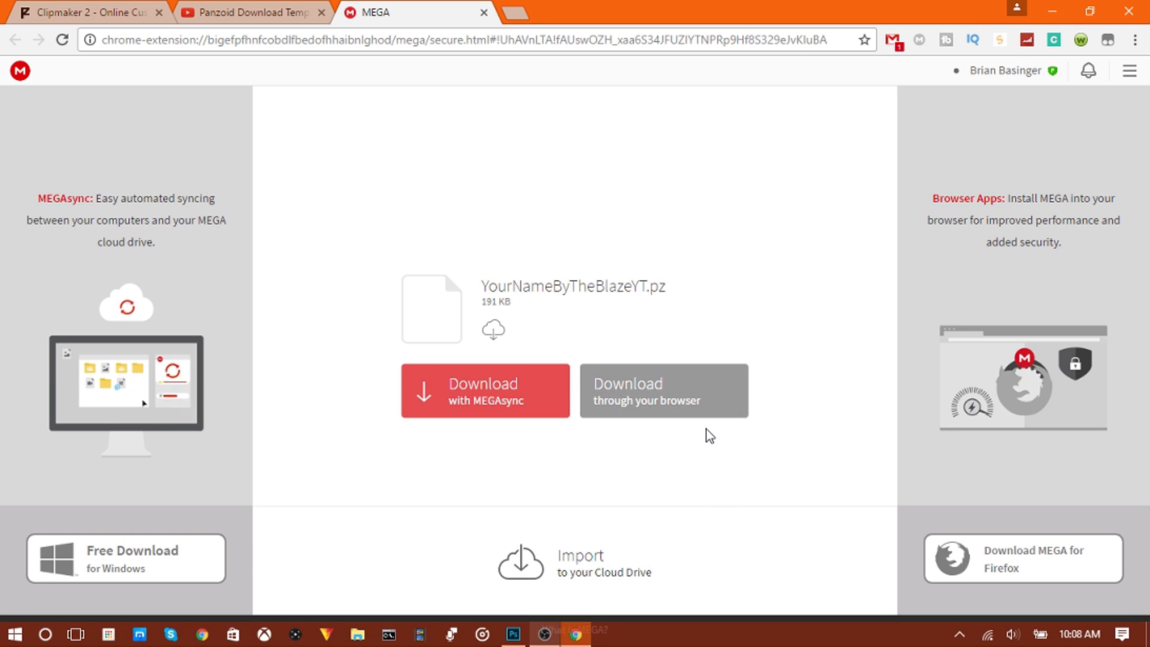
left_click(663, 390)
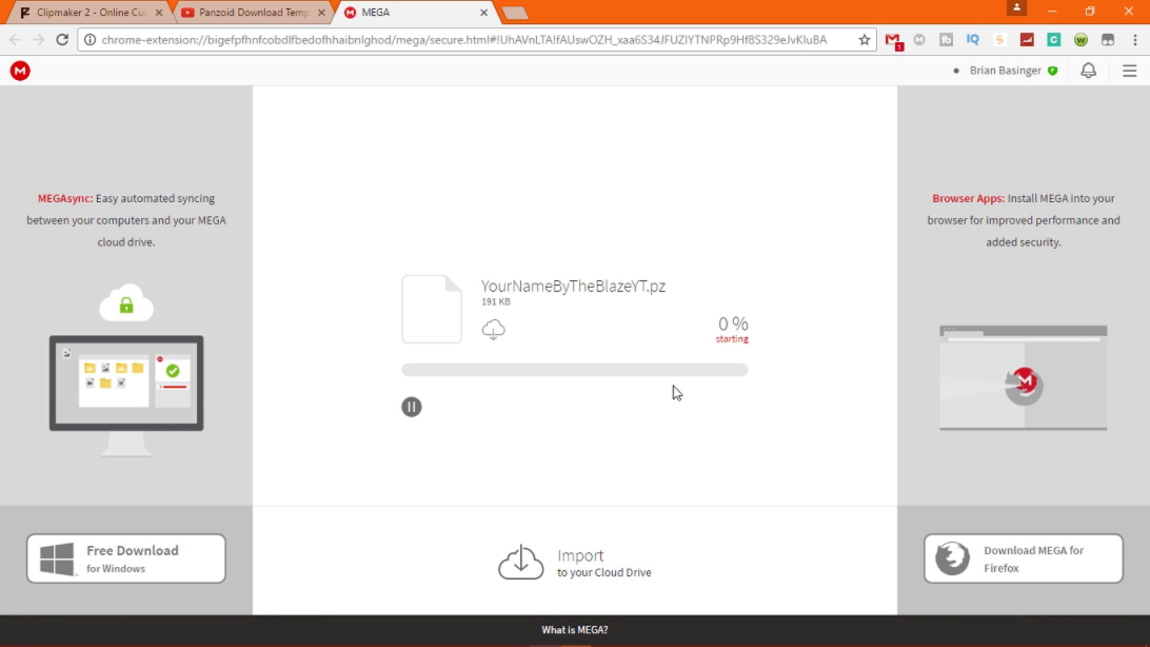
mouse_move(690, 421)
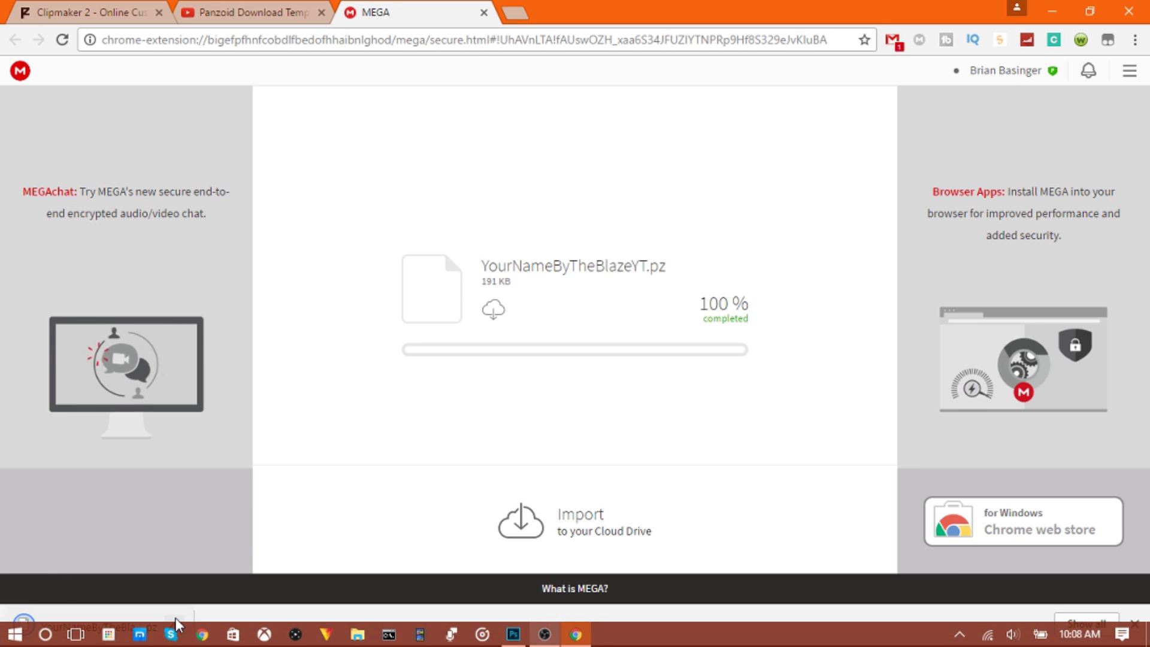
left_click(174, 623)
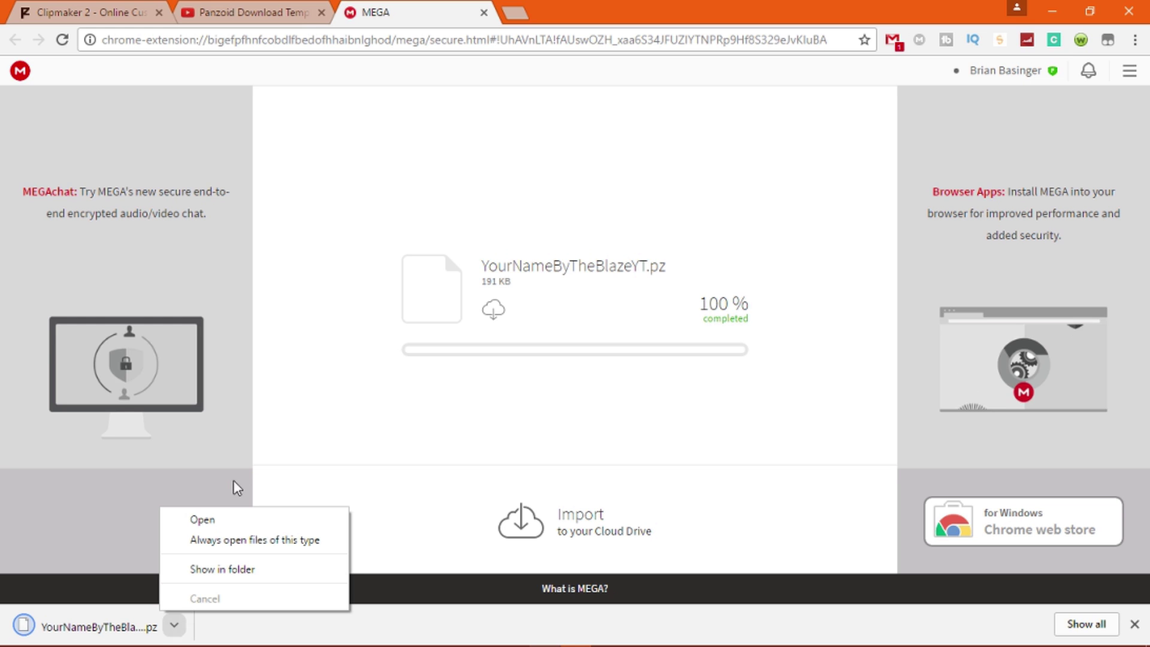
Step: Reveal the download in Downloads, drag YourNameByTheBlazeYT.pz onto the desktop, and close Explorer
left_click(259, 511)
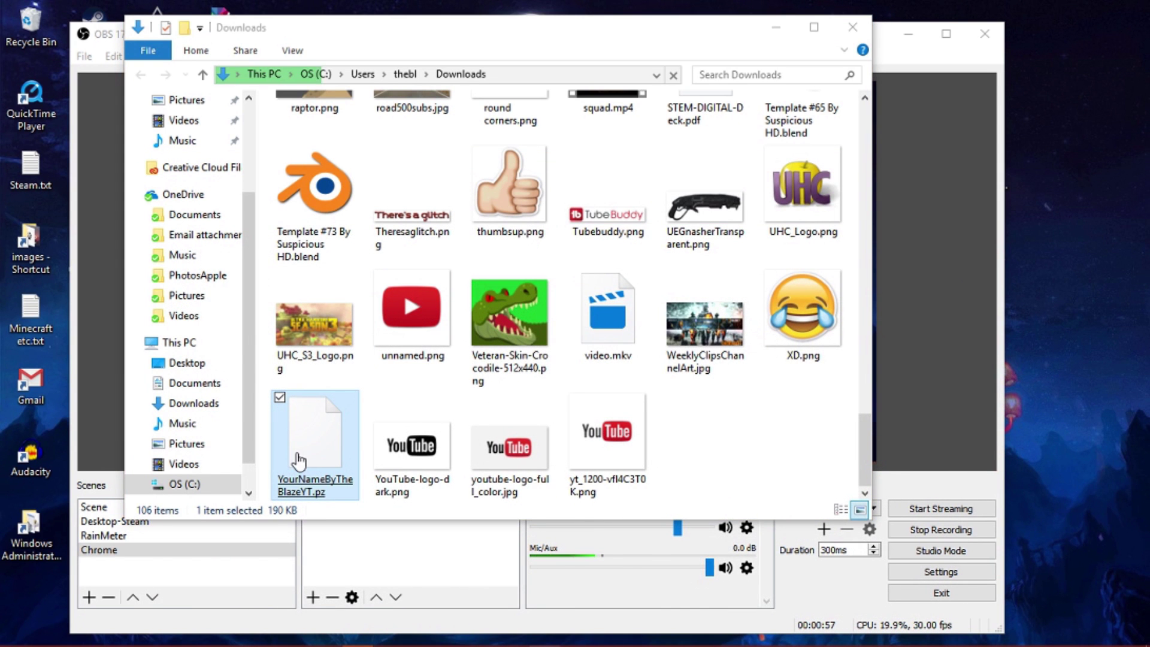
left_click_drag(314, 432, 1102, 110)
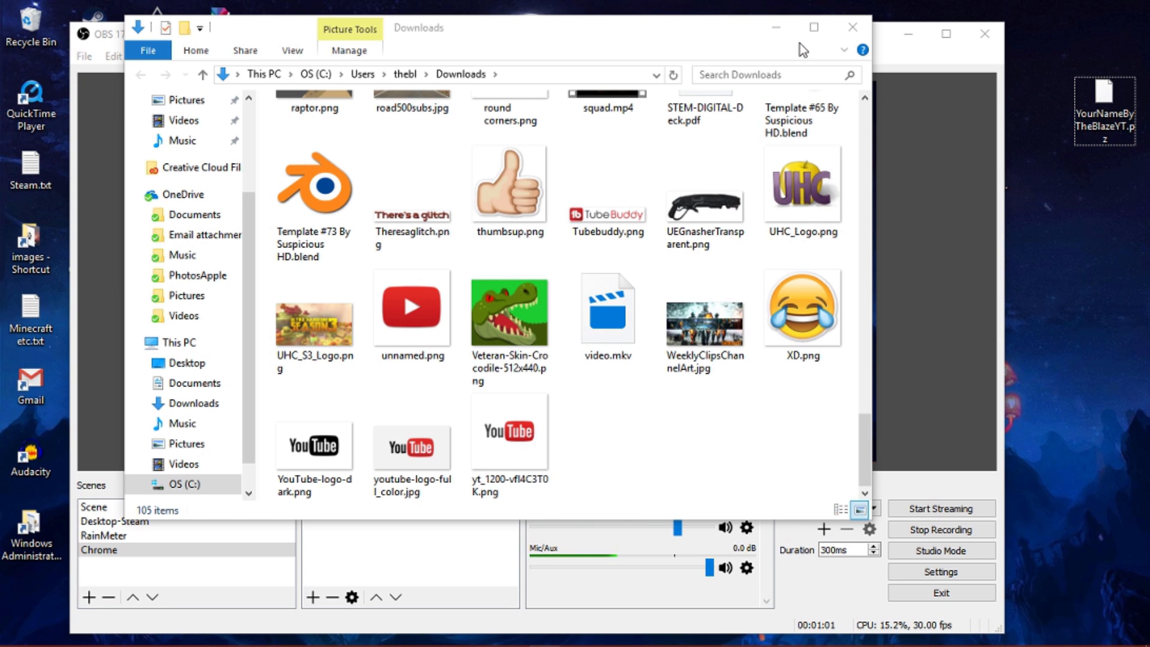
left_click(849, 28)
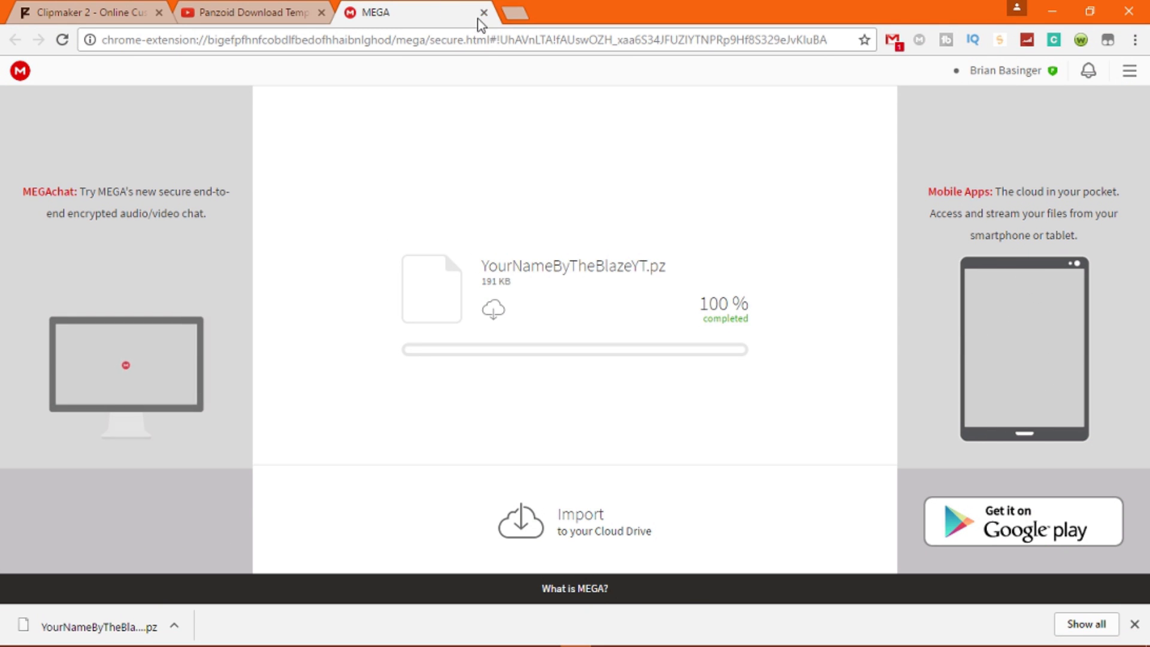
Step: Close the MEGA tab, save the video details, and close the old Clipmaker tab
left_click(480, 13)
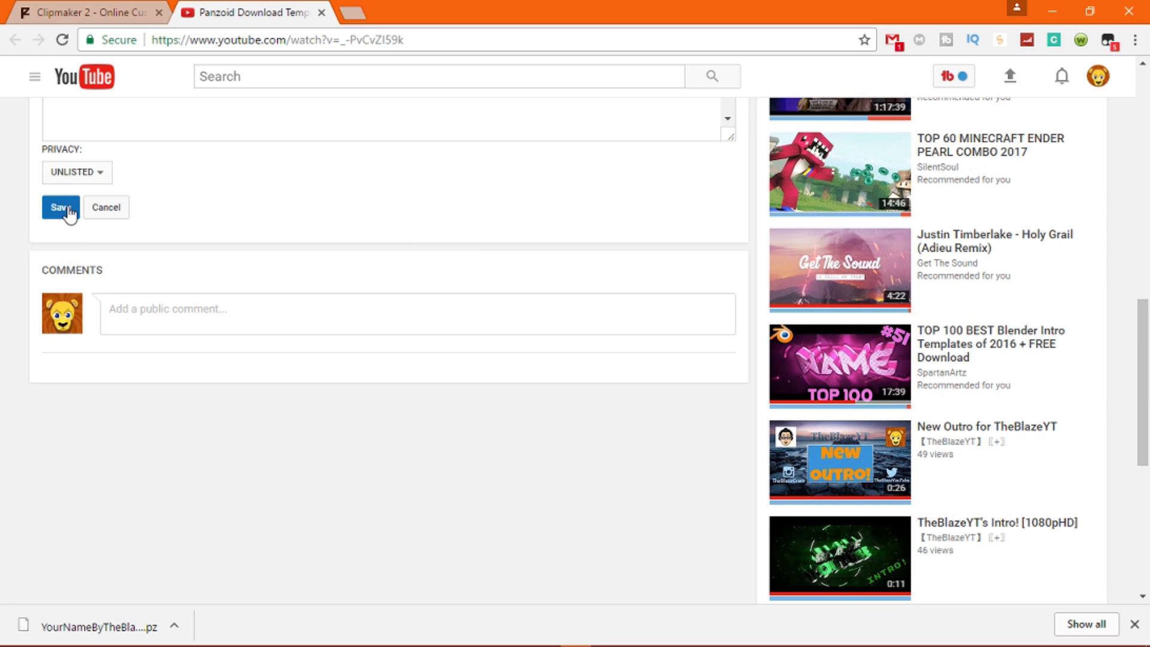
left_click(60, 207)
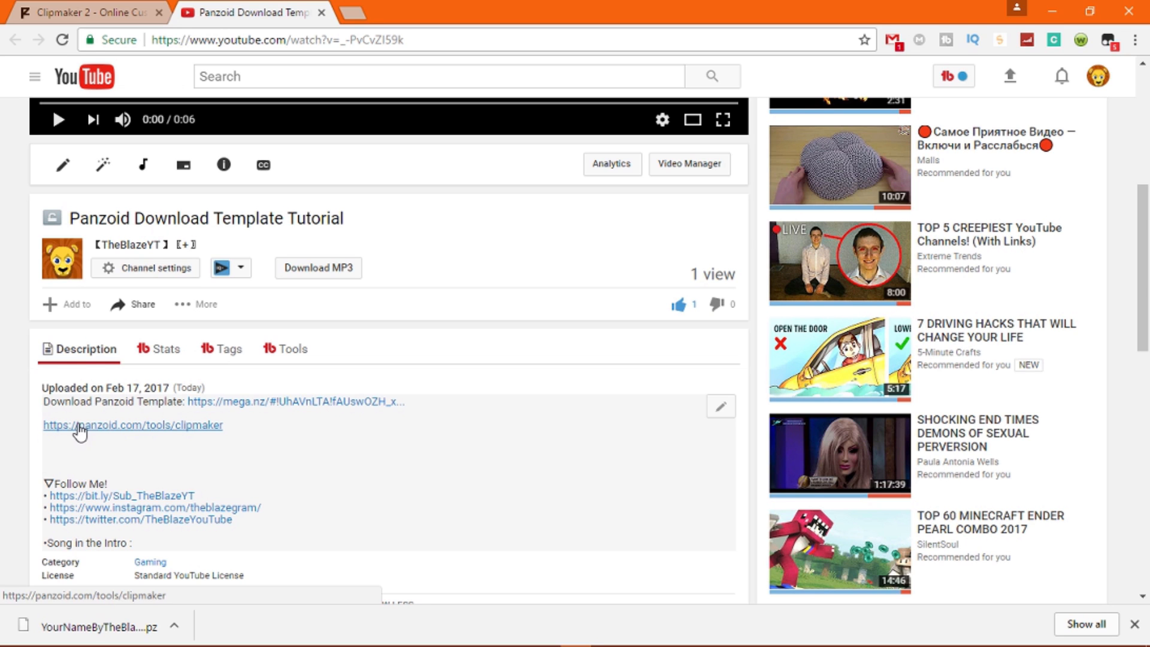
mouse_move(210, 439)
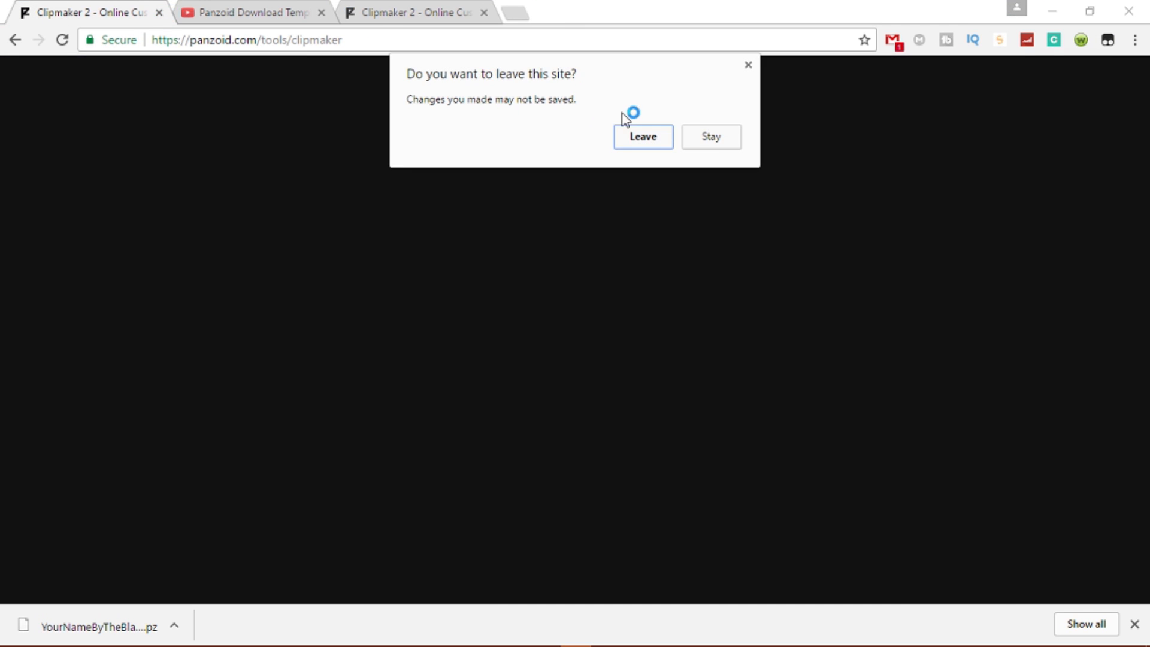
left_click(643, 136)
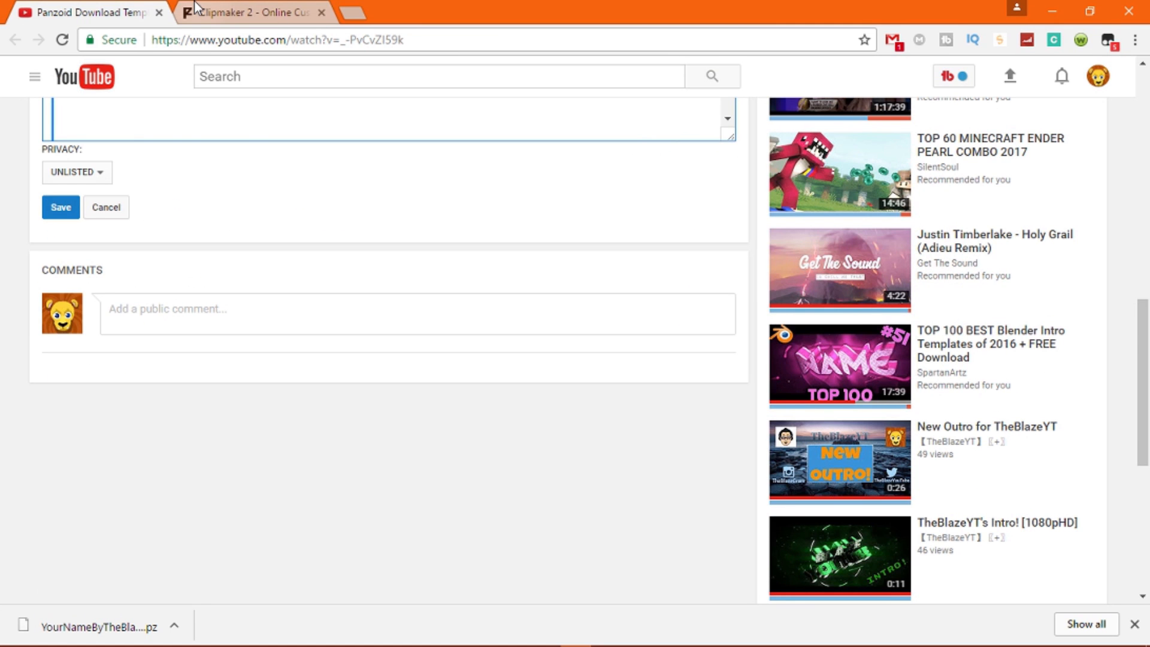
Step: Switch to the new Clipmaker tab and choose Load project
left_click(249, 13)
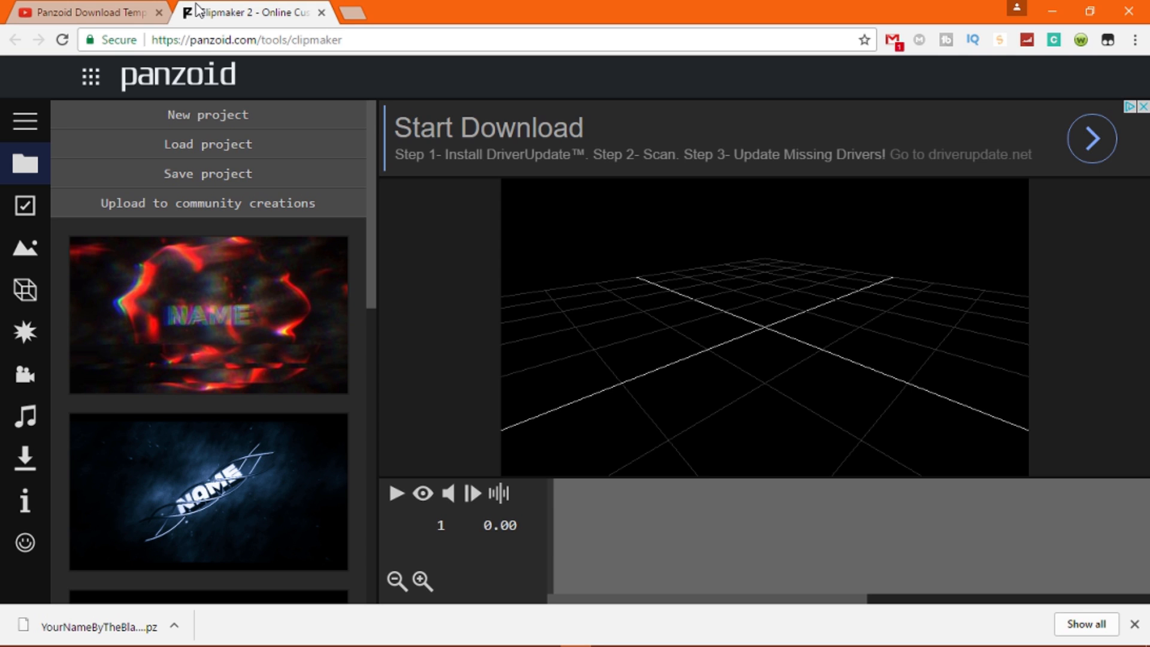
mouse_move(196, 146)
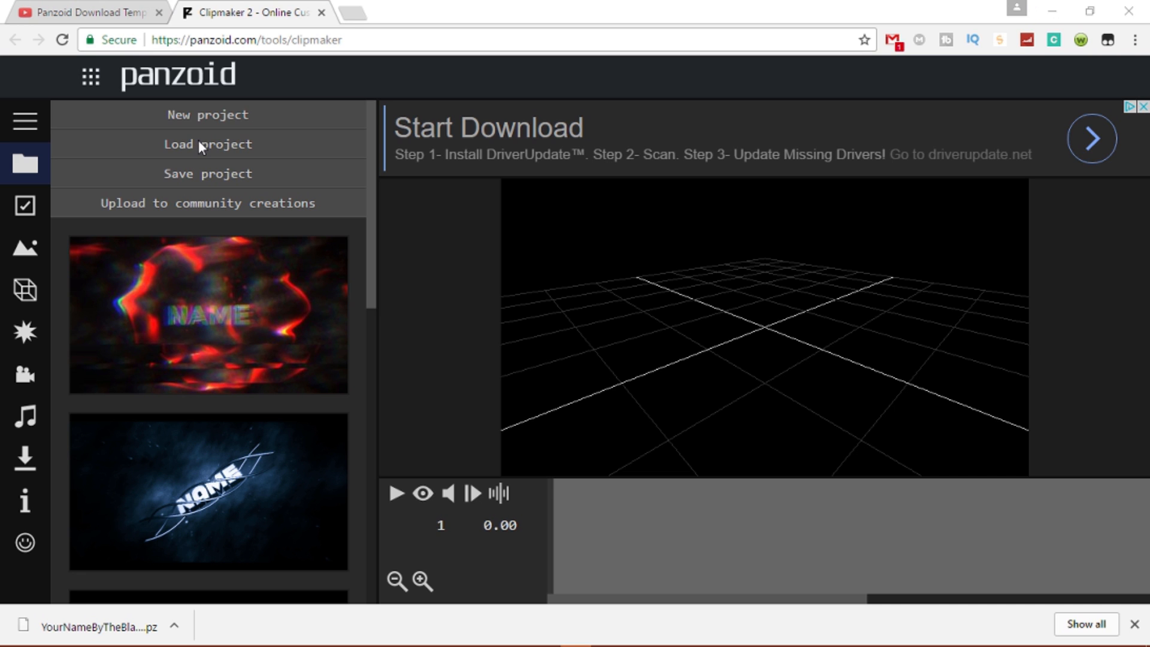
left_click(201, 144)
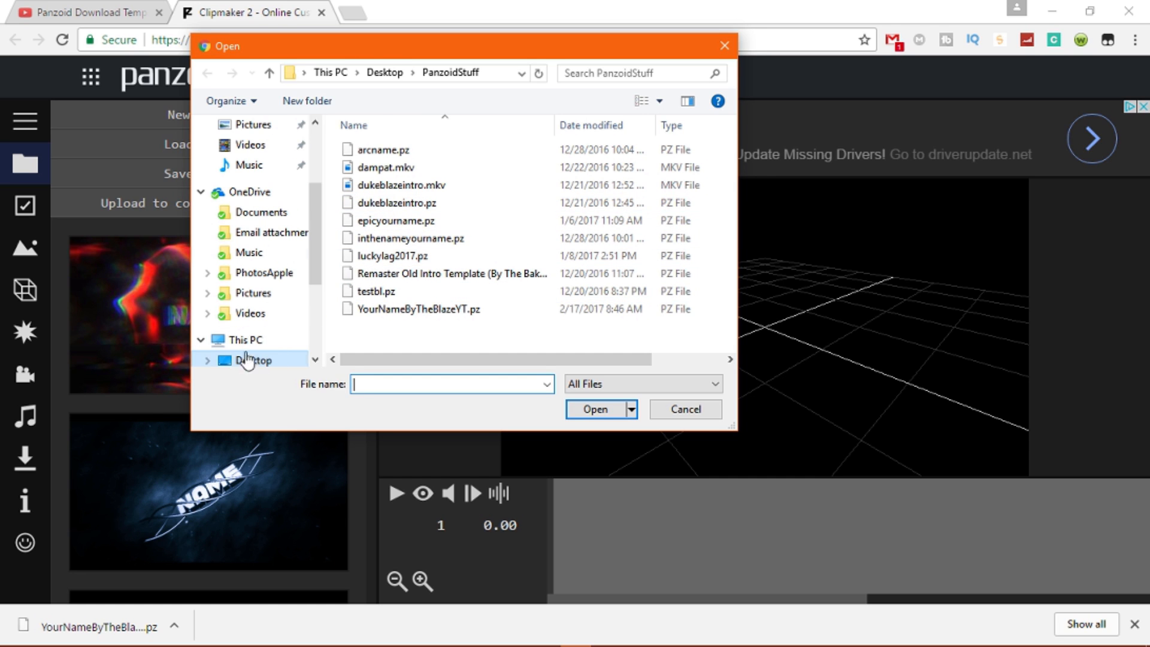
Step: Browse to the Desktop and open YourNameByTheBlazeYT.pz as the project
left_click(254, 361)
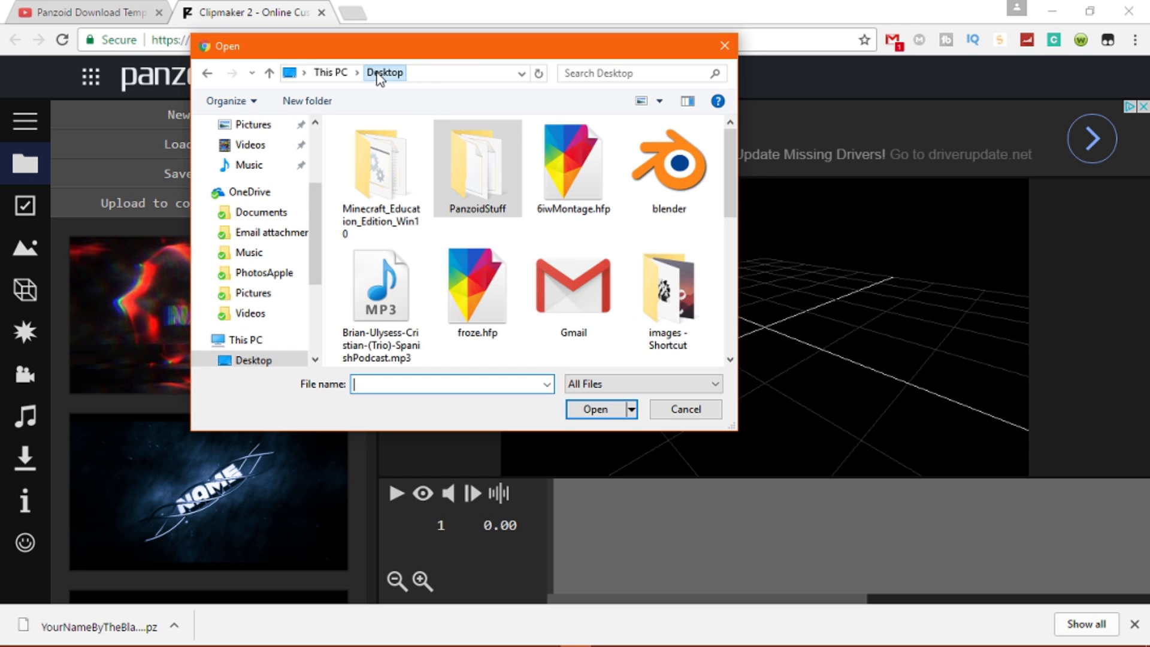
scroll("down", 3)
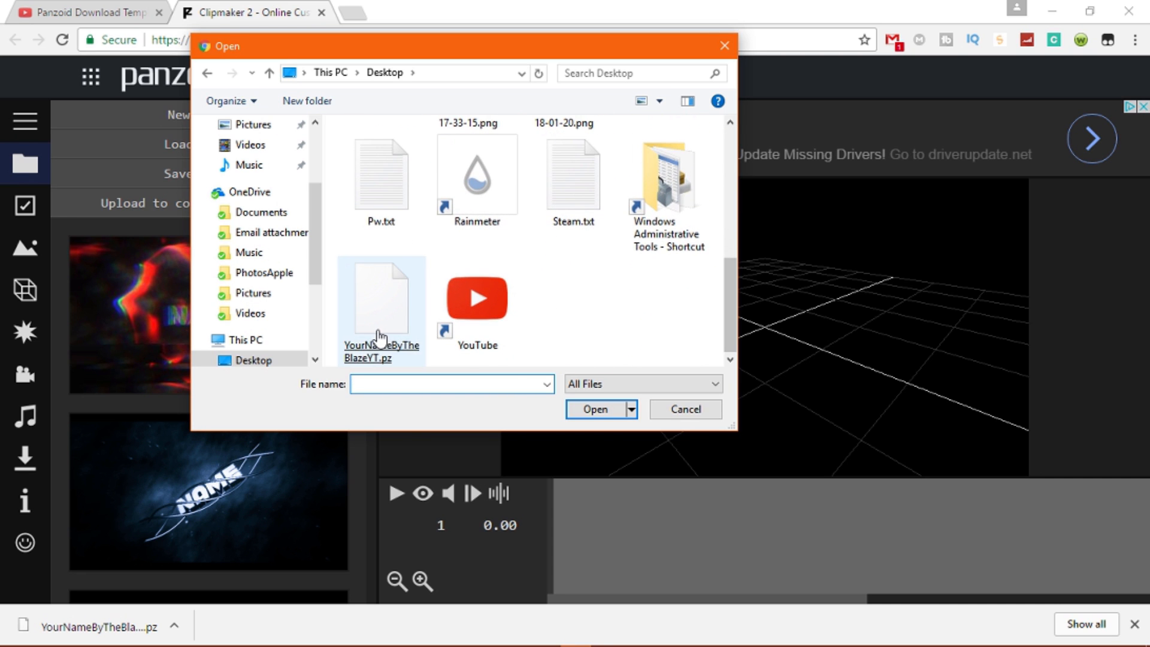
left_click(477, 298)
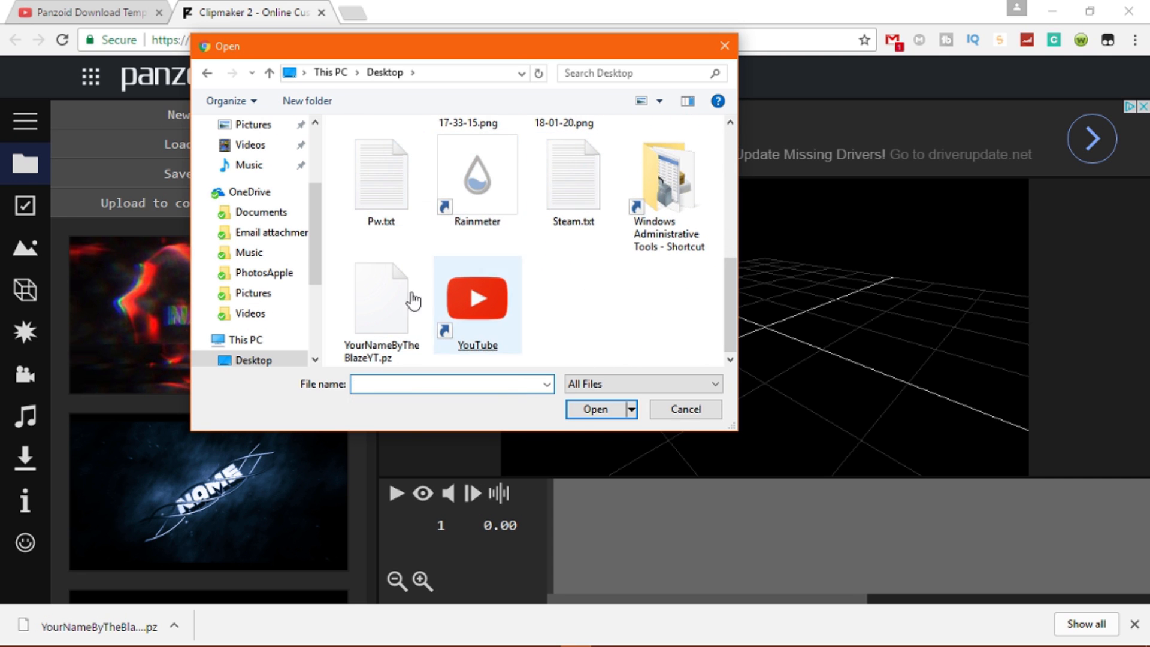
left_click(685, 409)
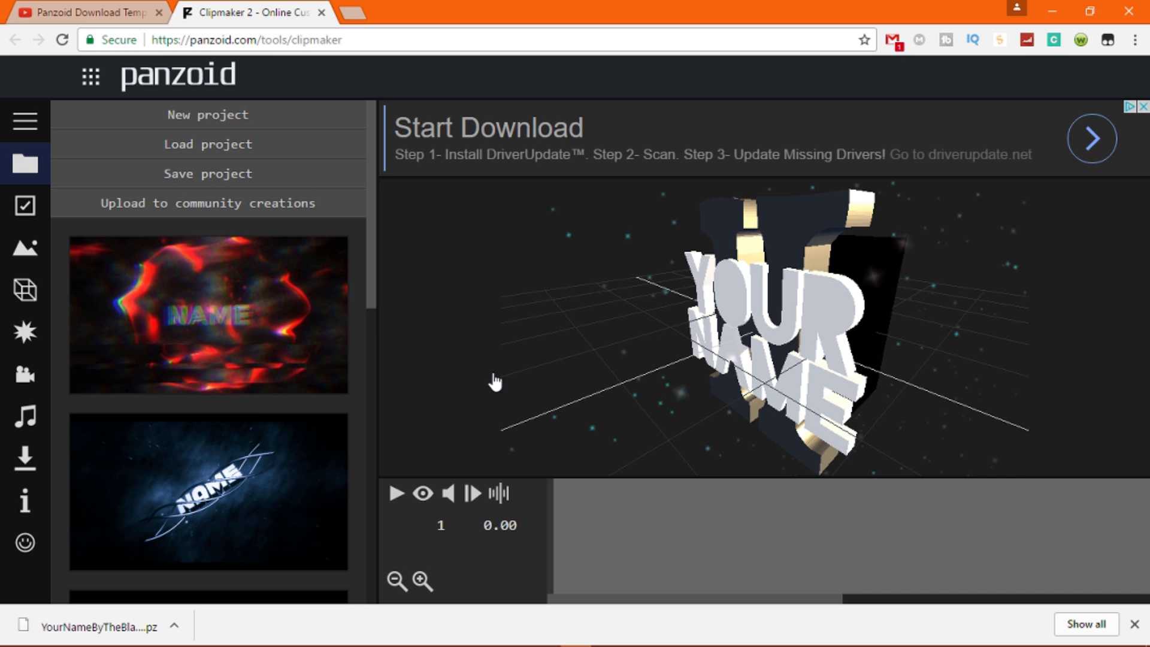
Step: From the Environment objects list, open the Name text, then the Your text settings
left_click(20, 249)
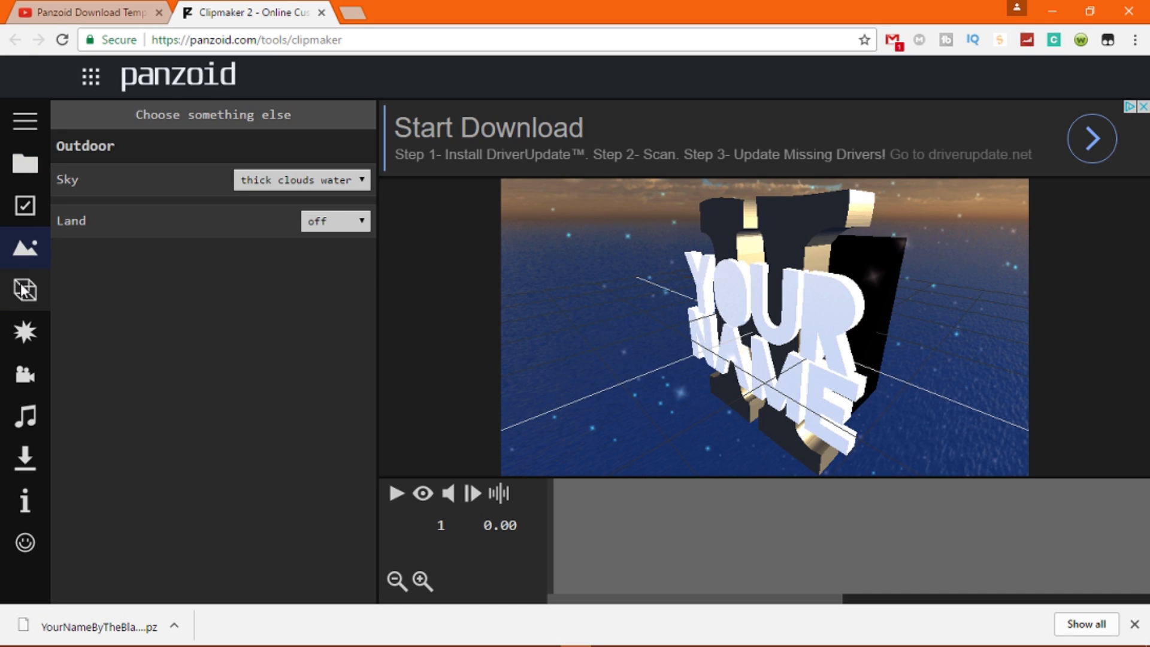
left_click(24, 291)
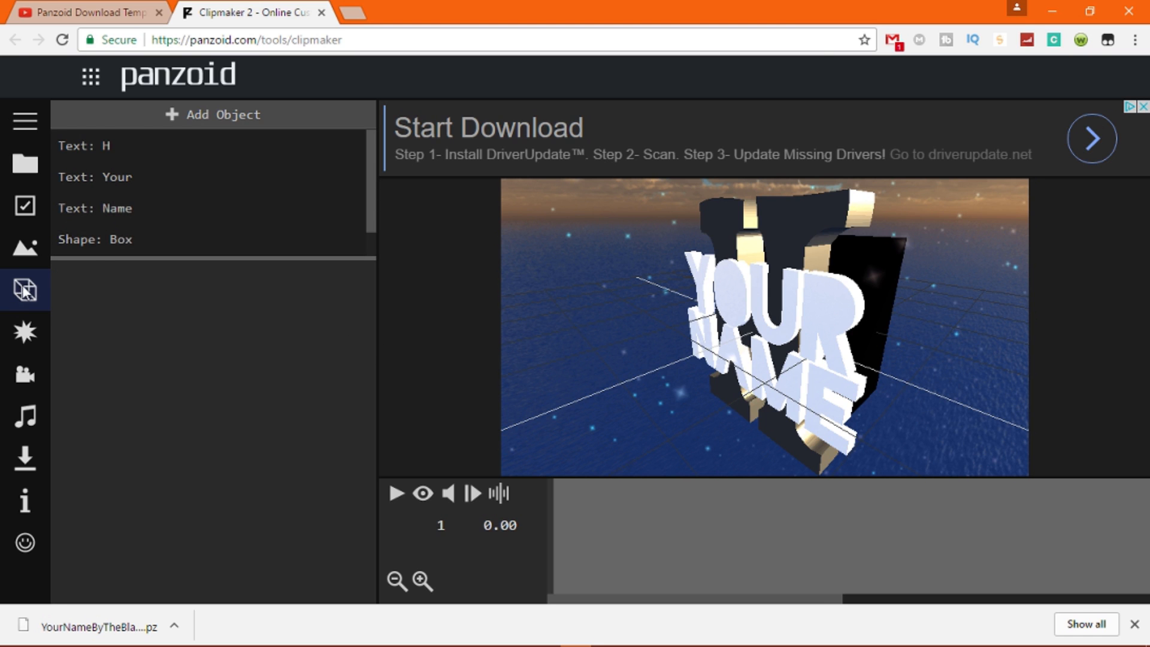
mouse_move(24, 290)
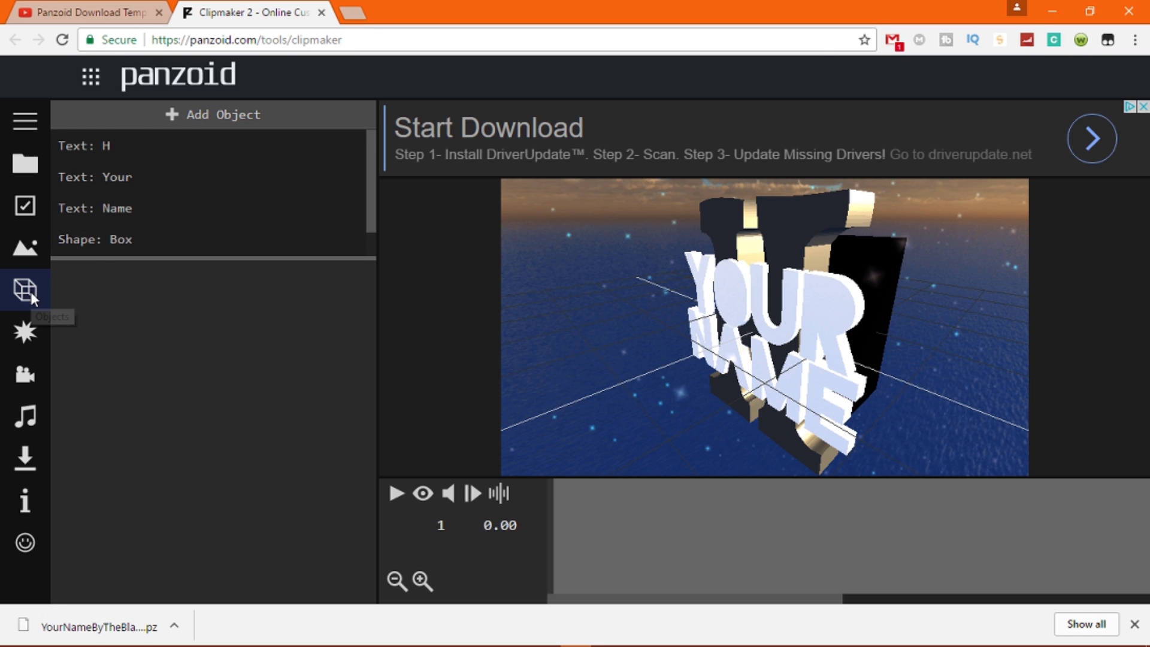
mouse_move(135, 155)
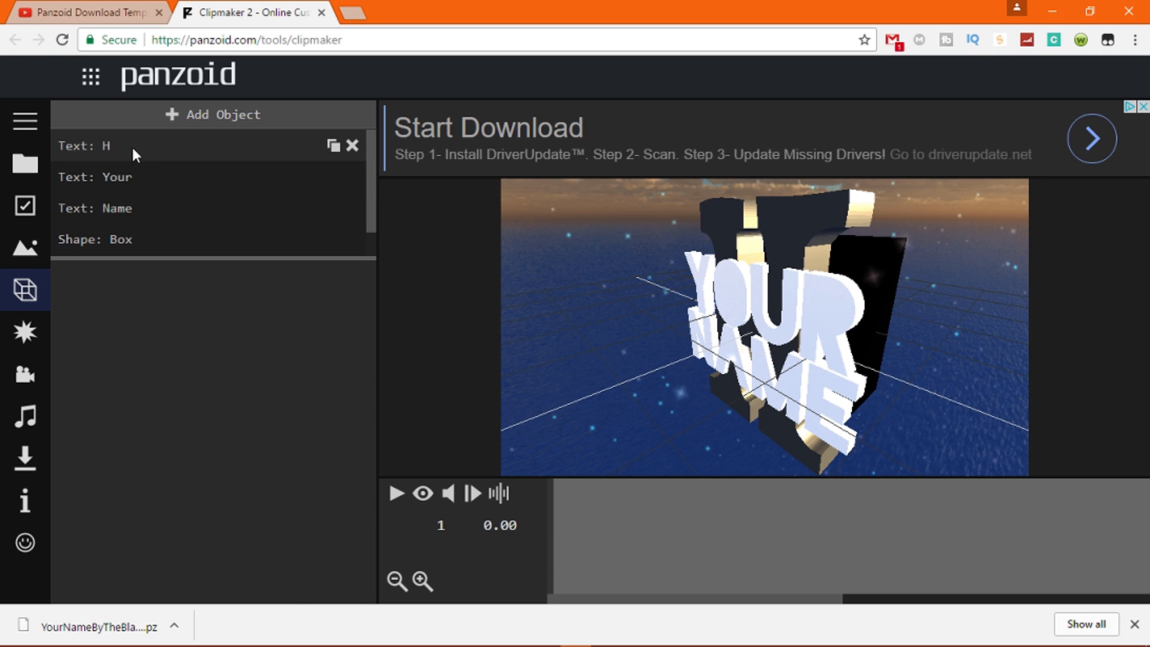
left_click(94, 208)
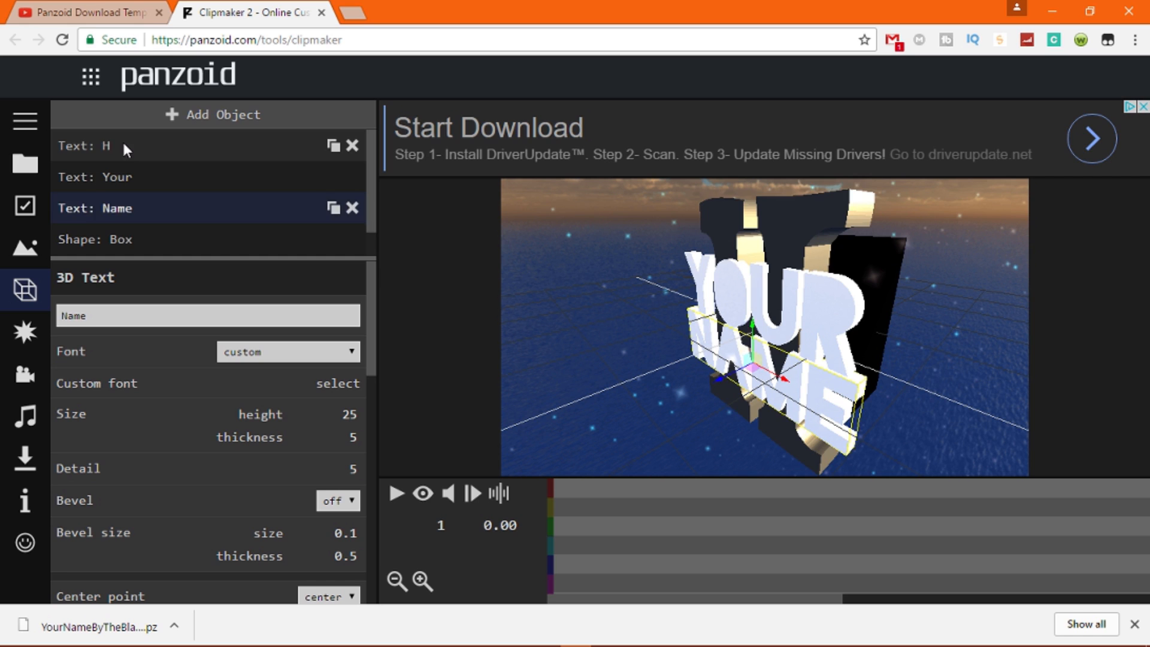
mouse_move(111, 160)
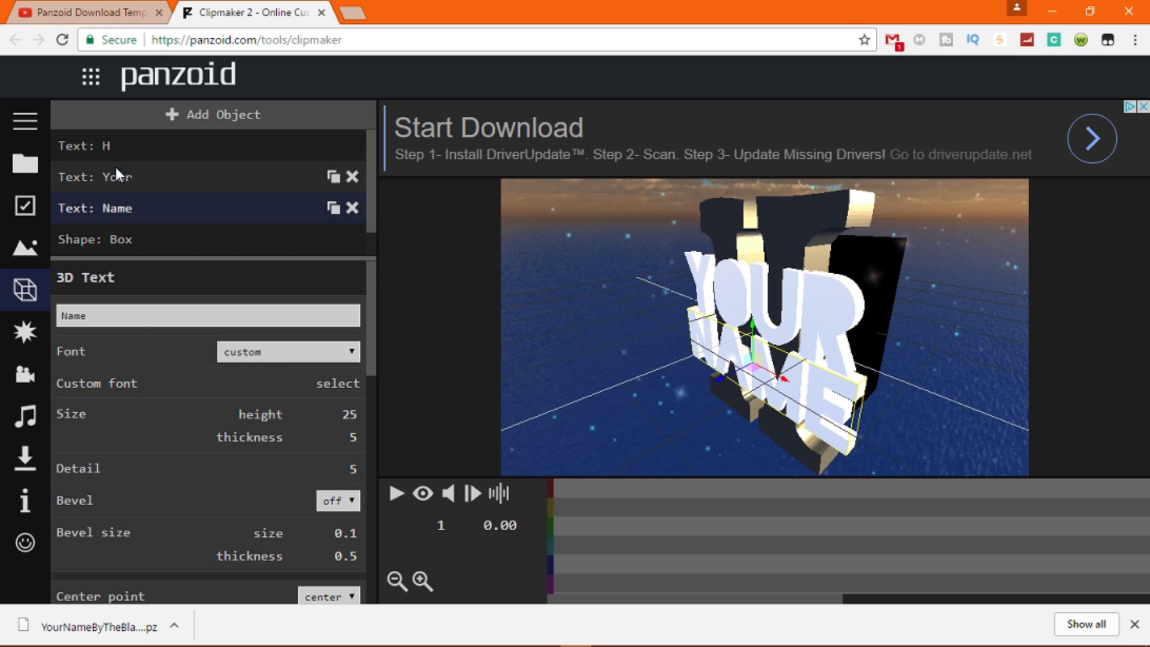
left_click(90, 176)
type("Tu")
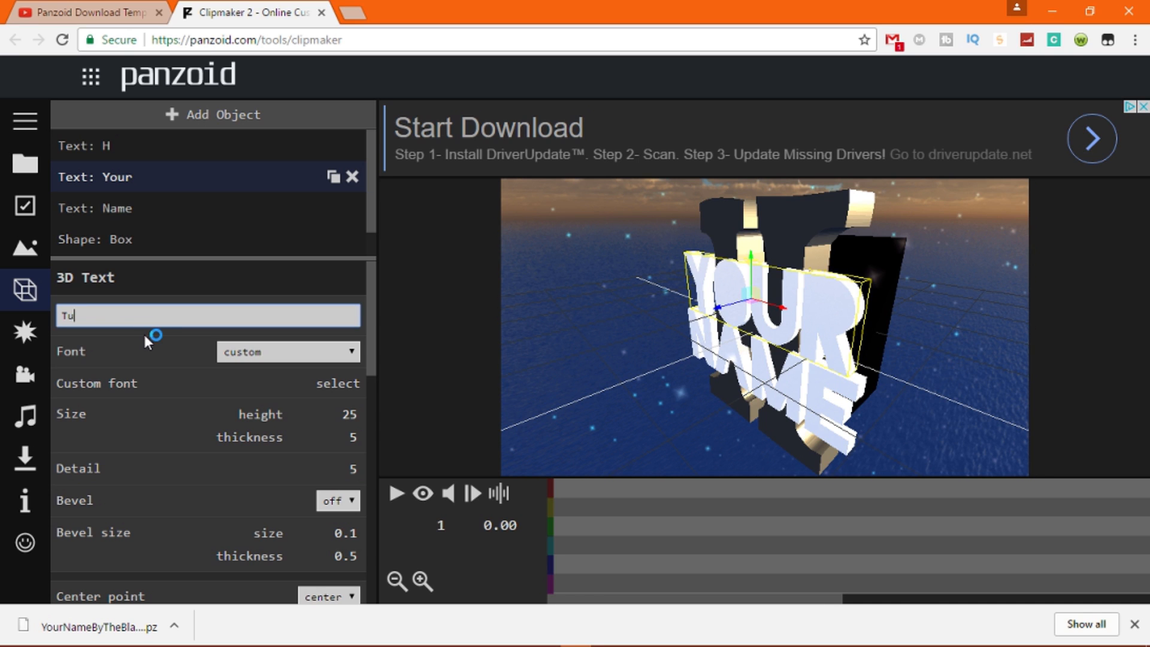
Step: Retype the 3D texts: 'Your' to 'Tutor', Name to 'ially', background H to 'E'
type("tor")
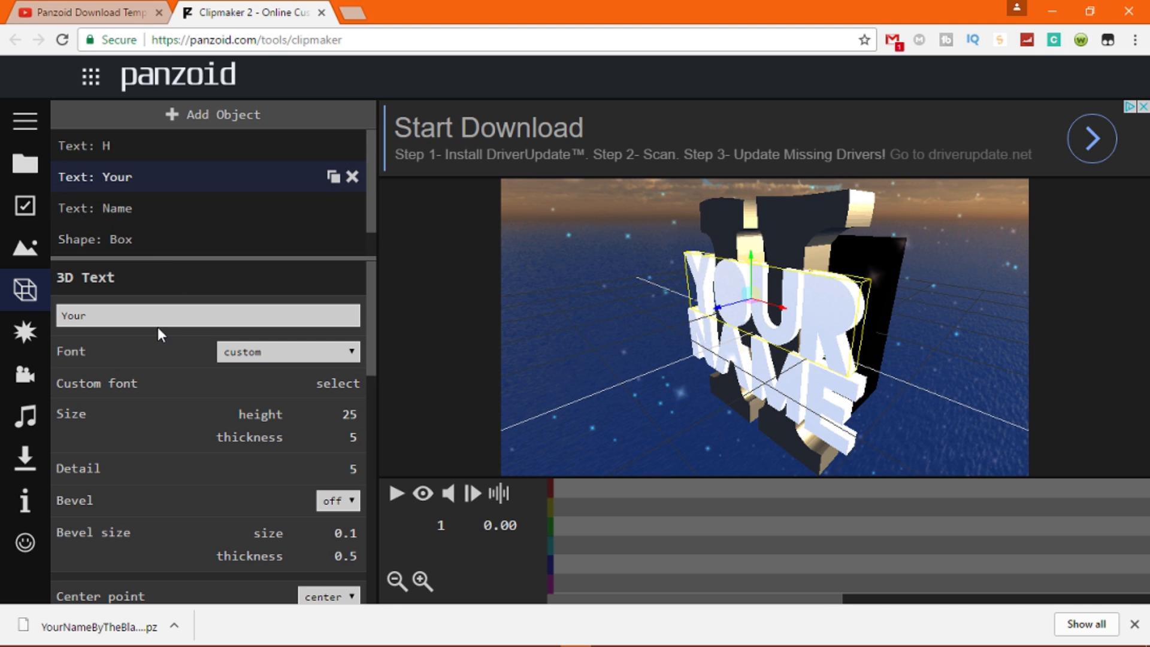
type("Tut")
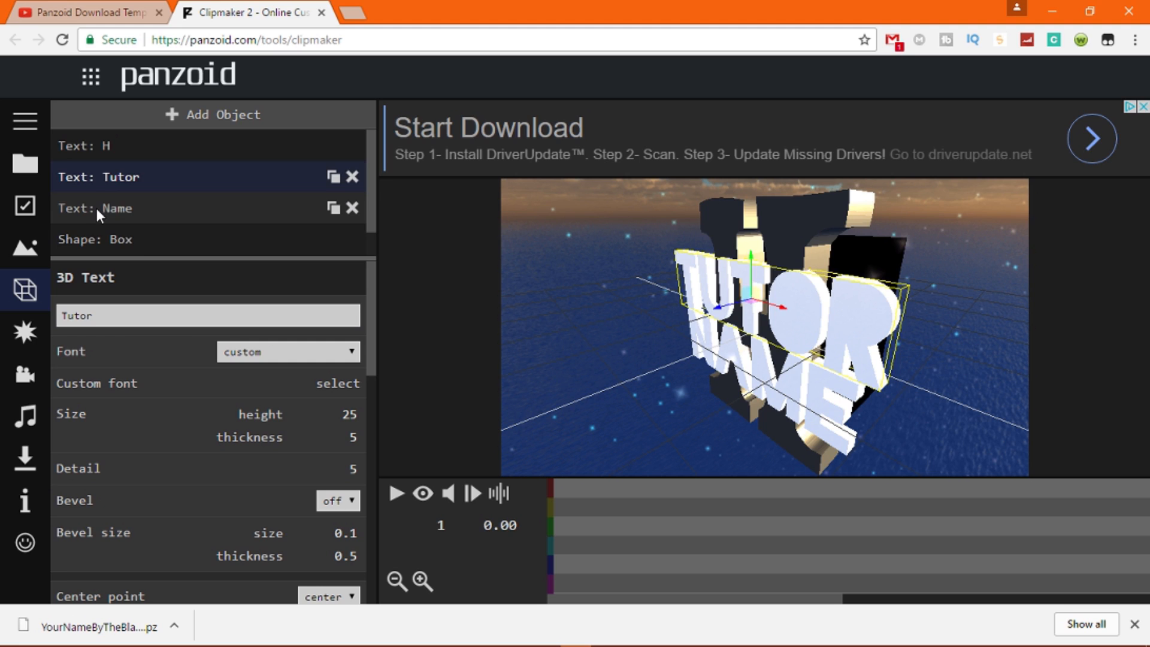
left_click(116, 208)
type("ially")
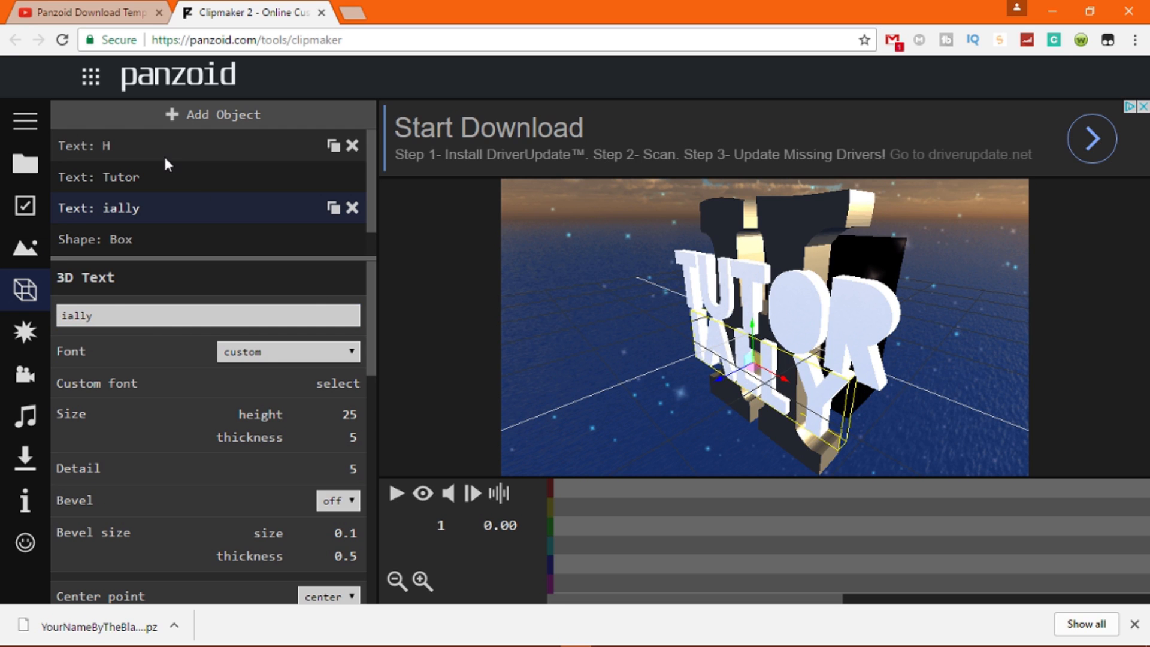
left_click(84, 145)
type("J")
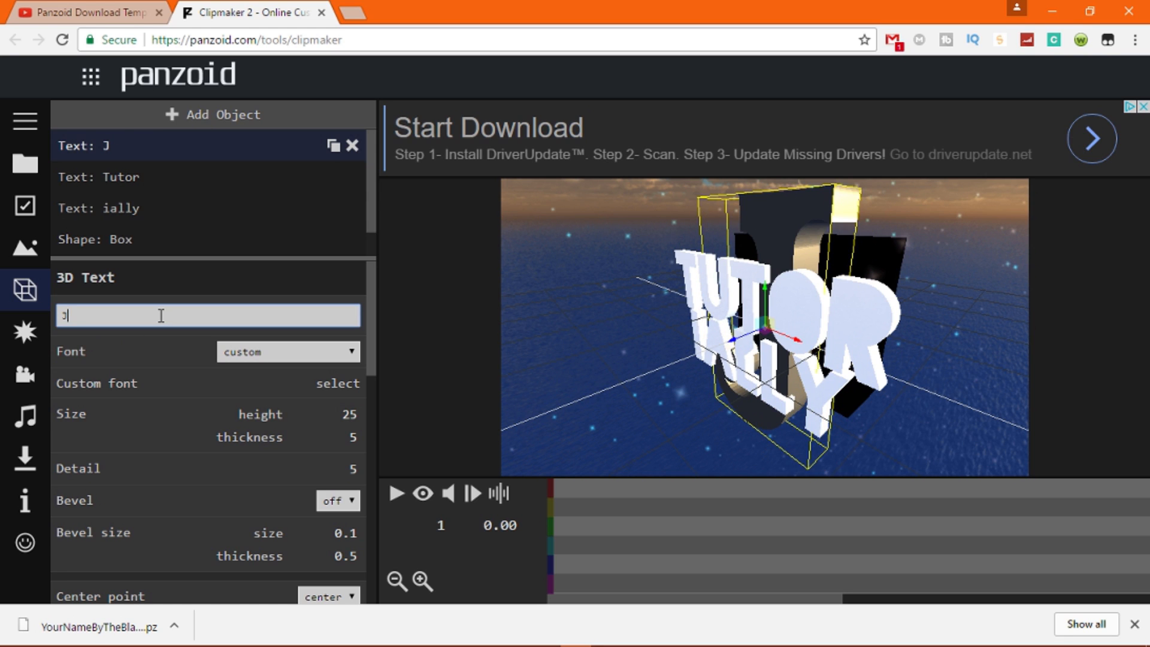
type("E")
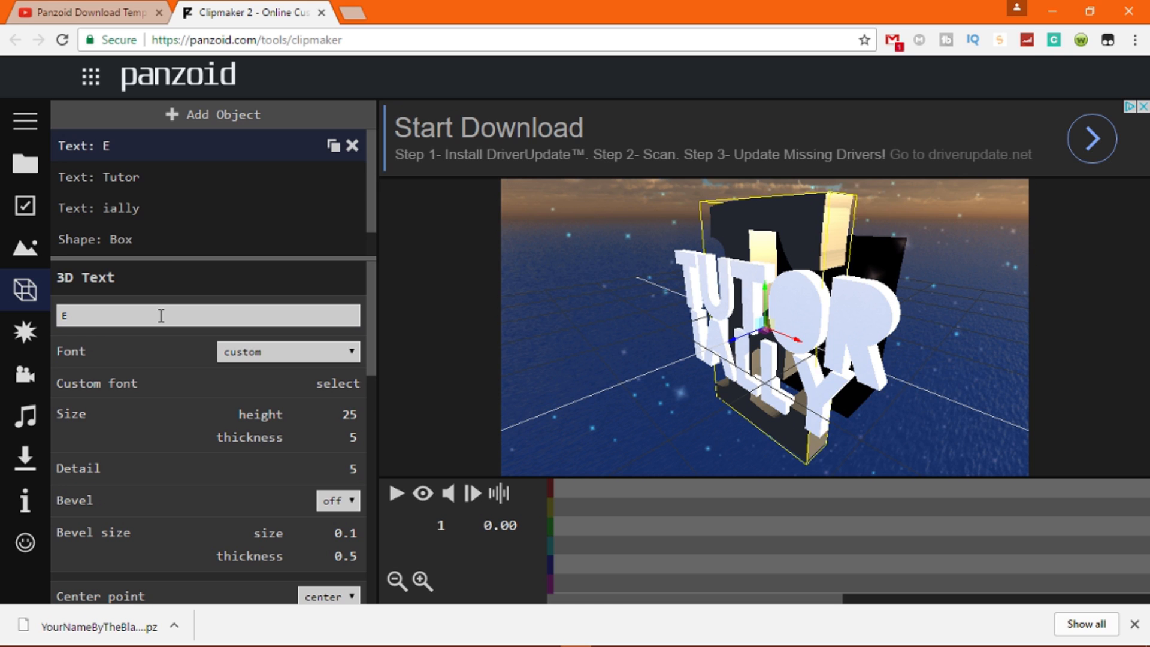
mouse_move(22, 465)
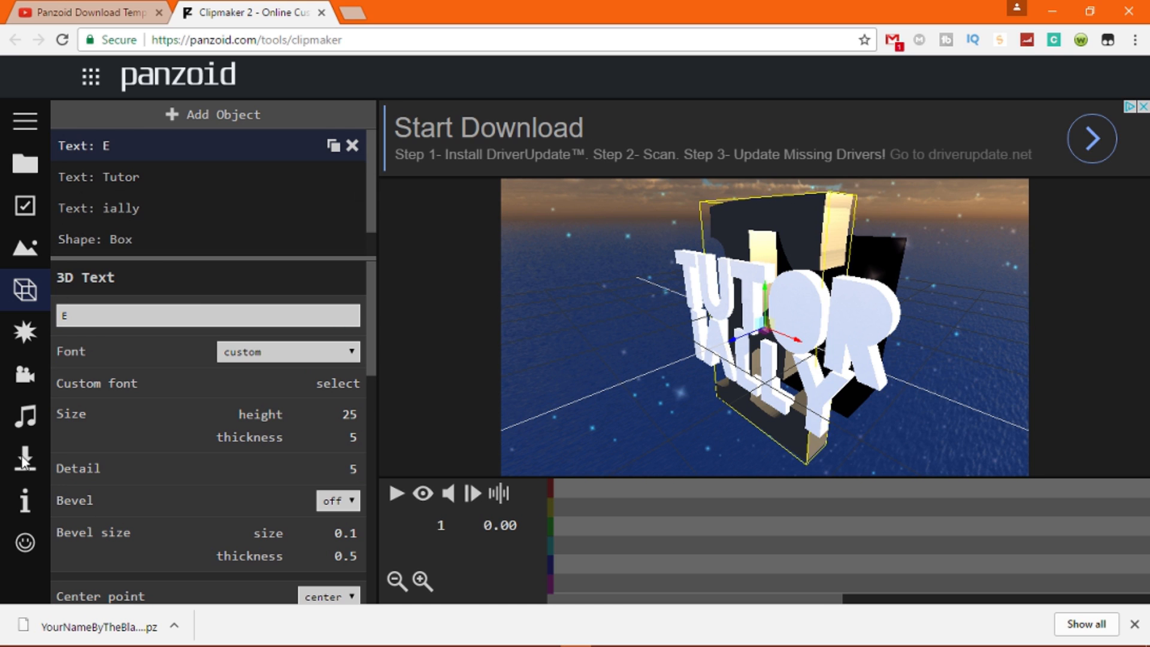
Step: Open the download settings and set render mode to good quality with .mkv (vp8/opus) format
left_click(23, 458)
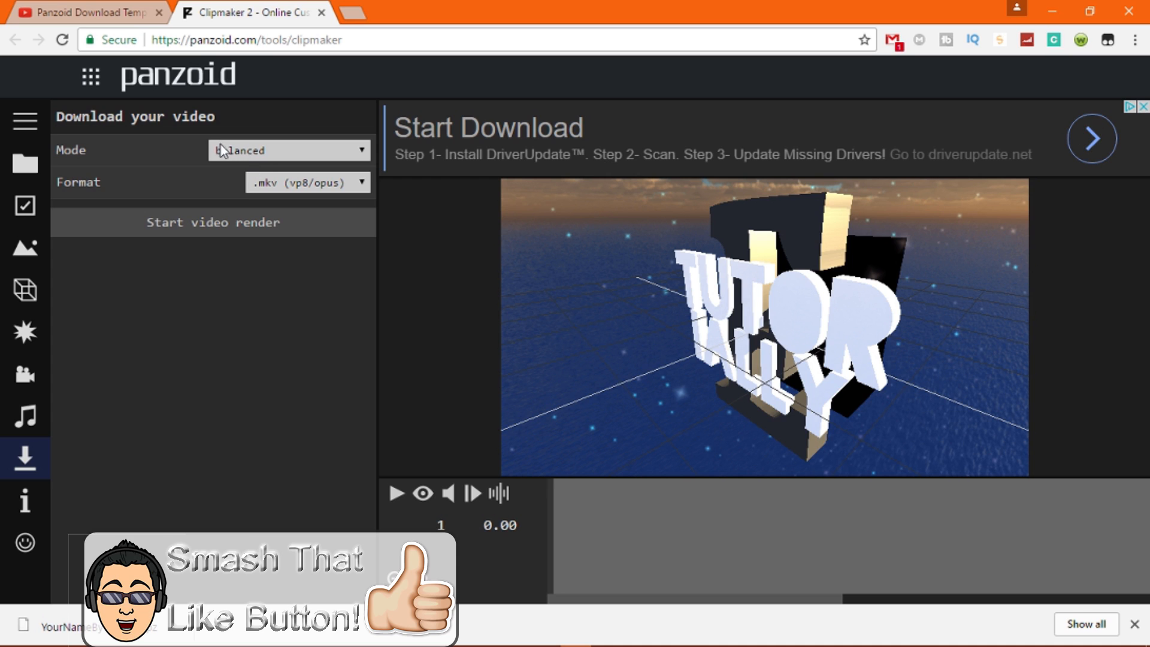
left_click(21, 249)
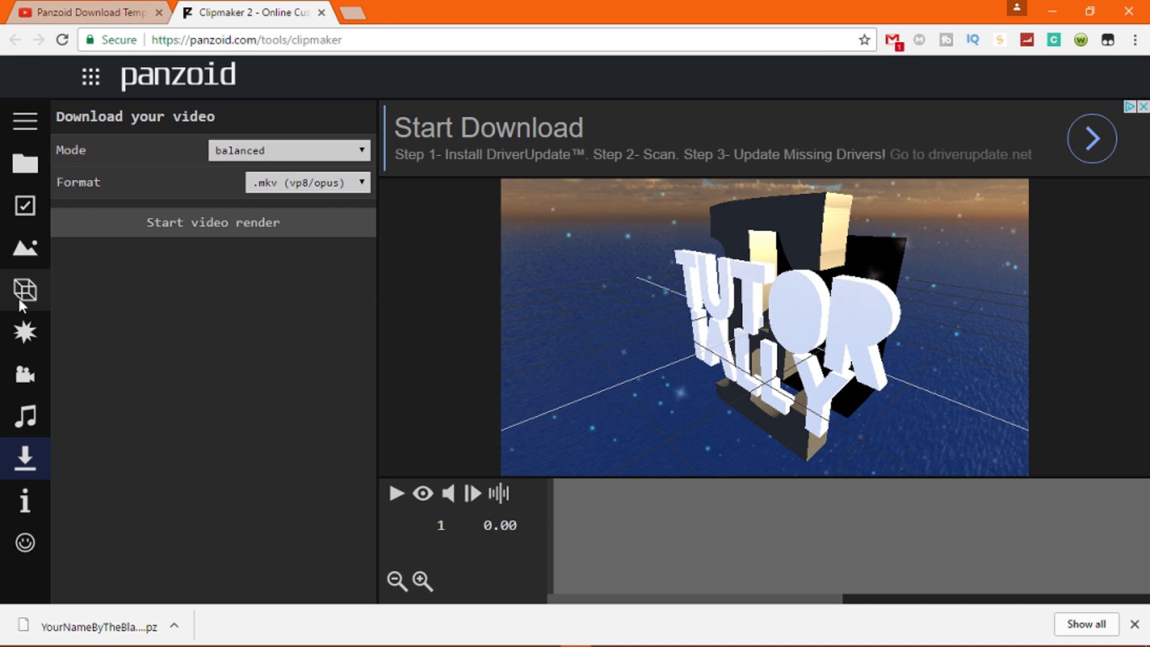
mouse_move(36, 466)
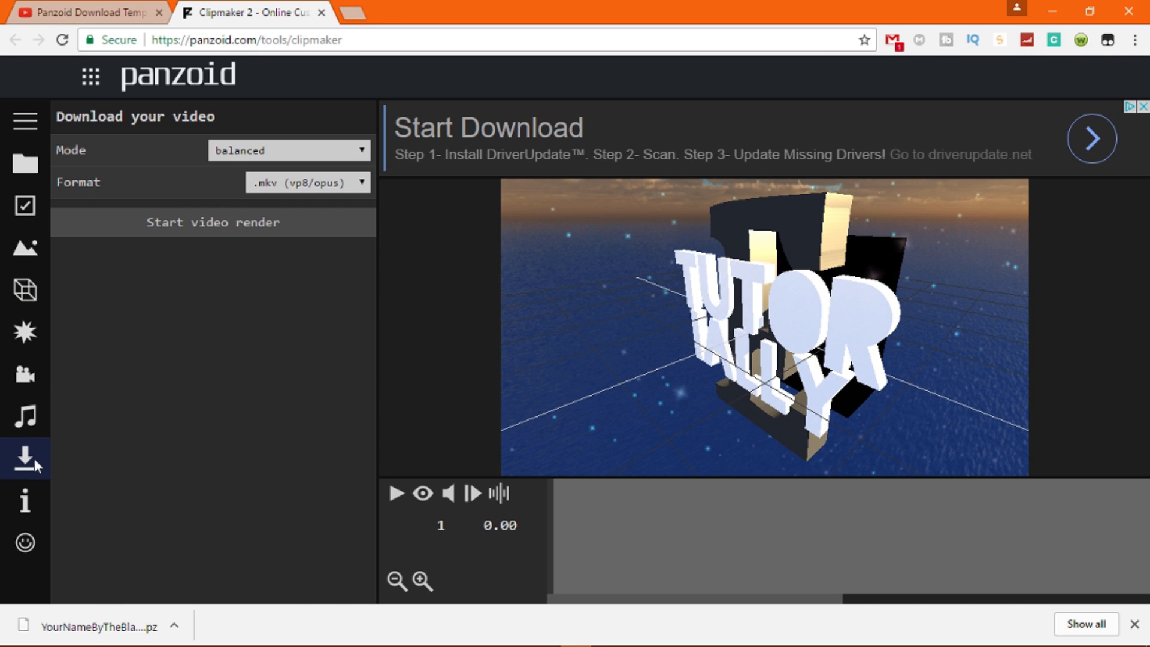
mouse_move(283, 151)
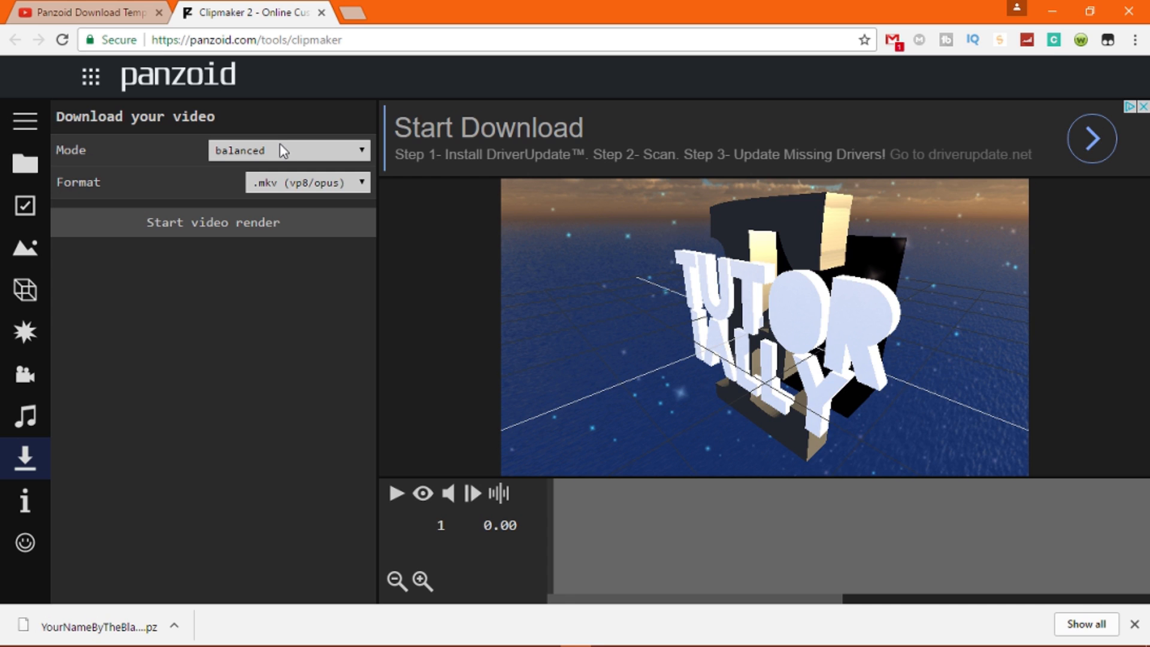
left_click(289, 150)
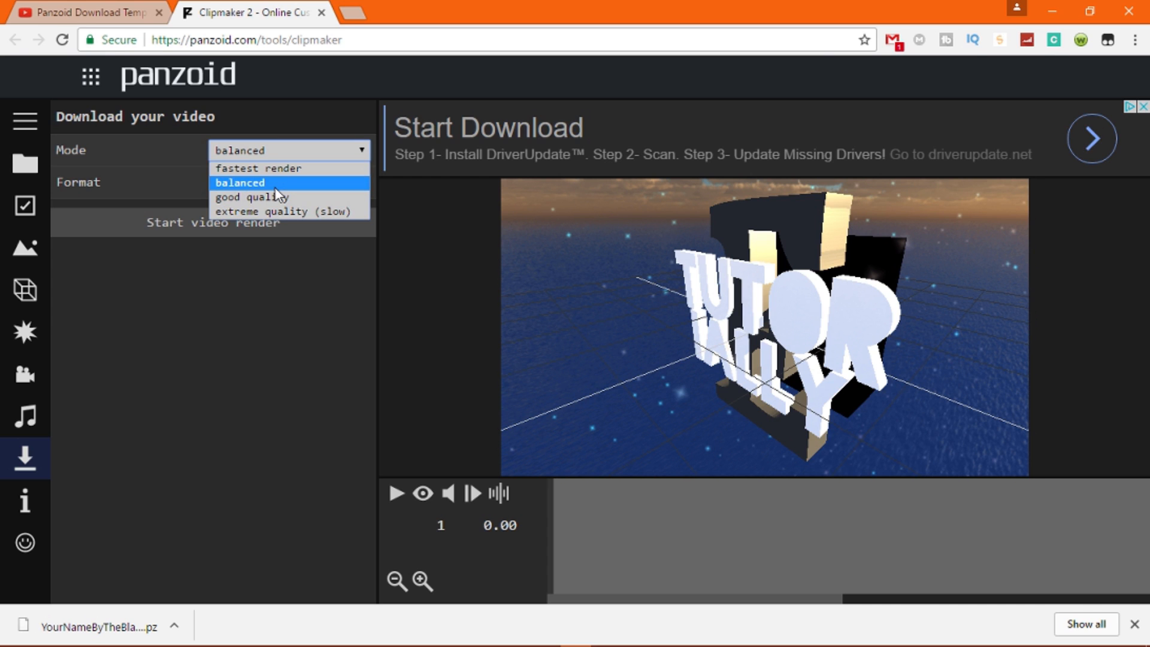
mouse_move(234, 222)
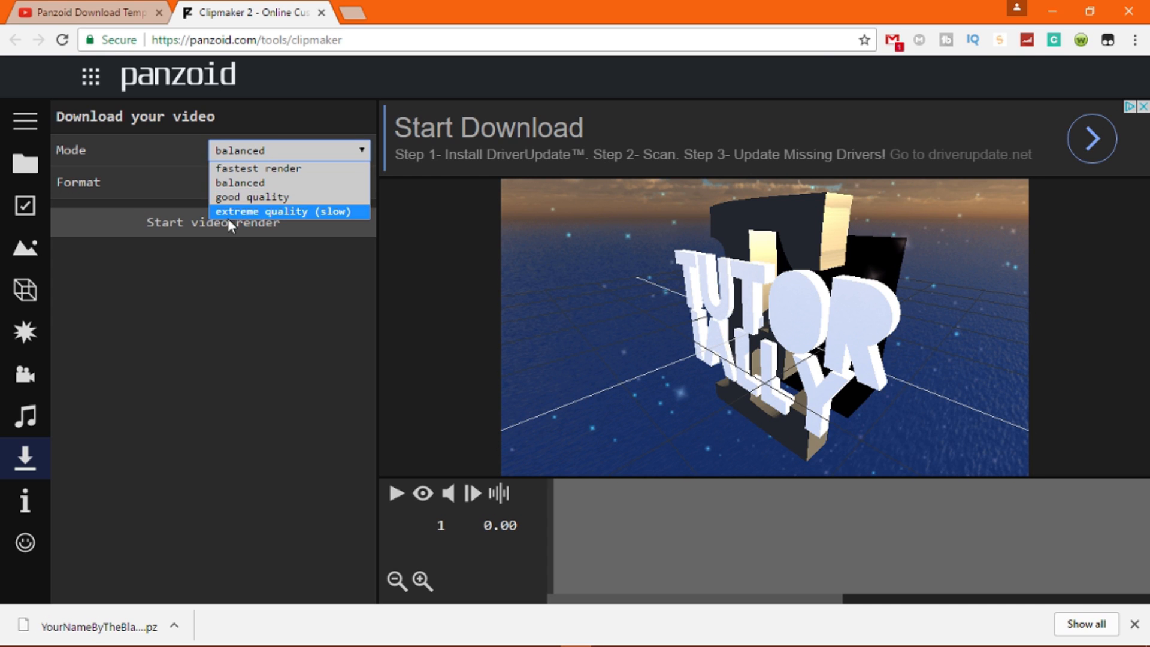
mouse_move(261, 201)
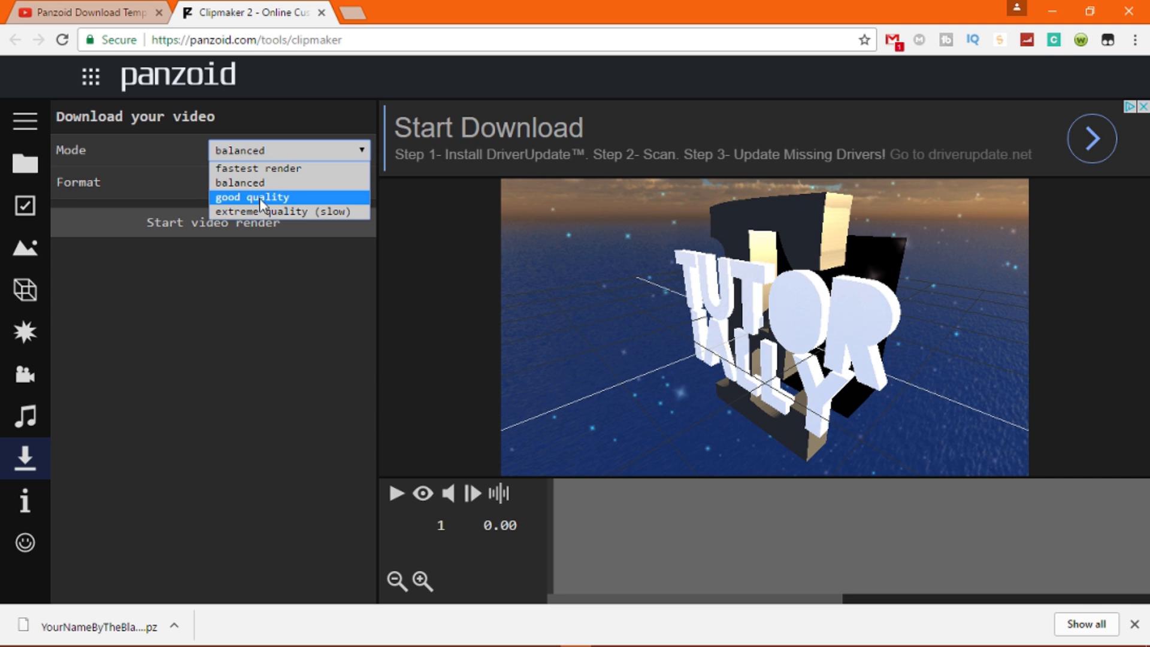
mouse_move(278, 198)
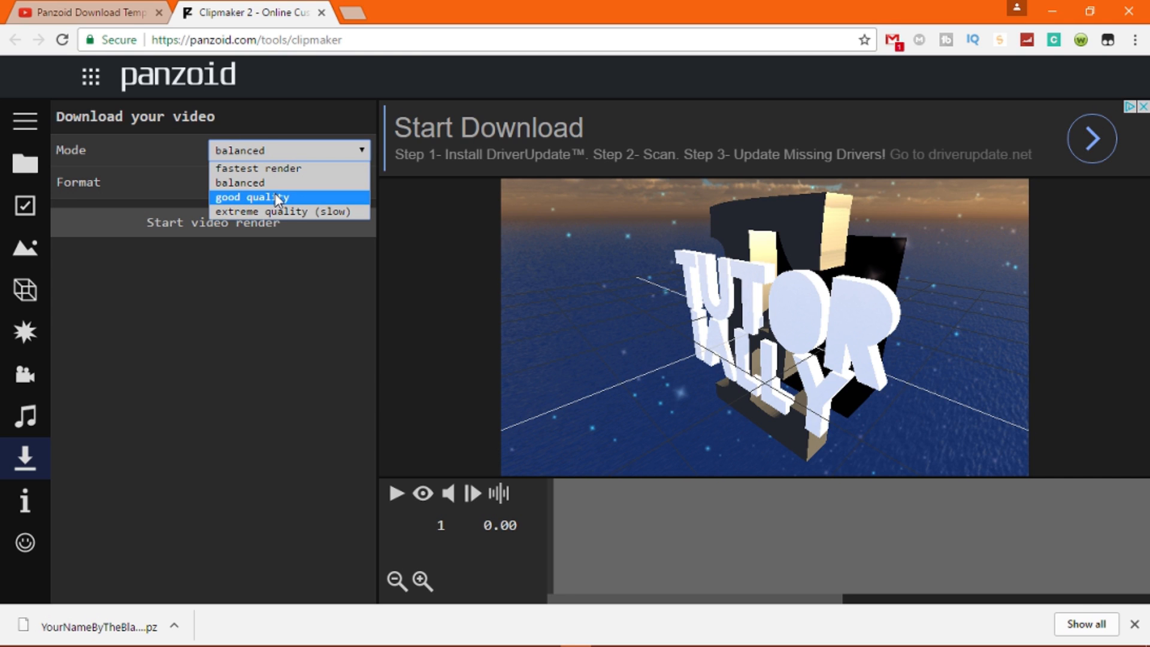
left_click(251, 197)
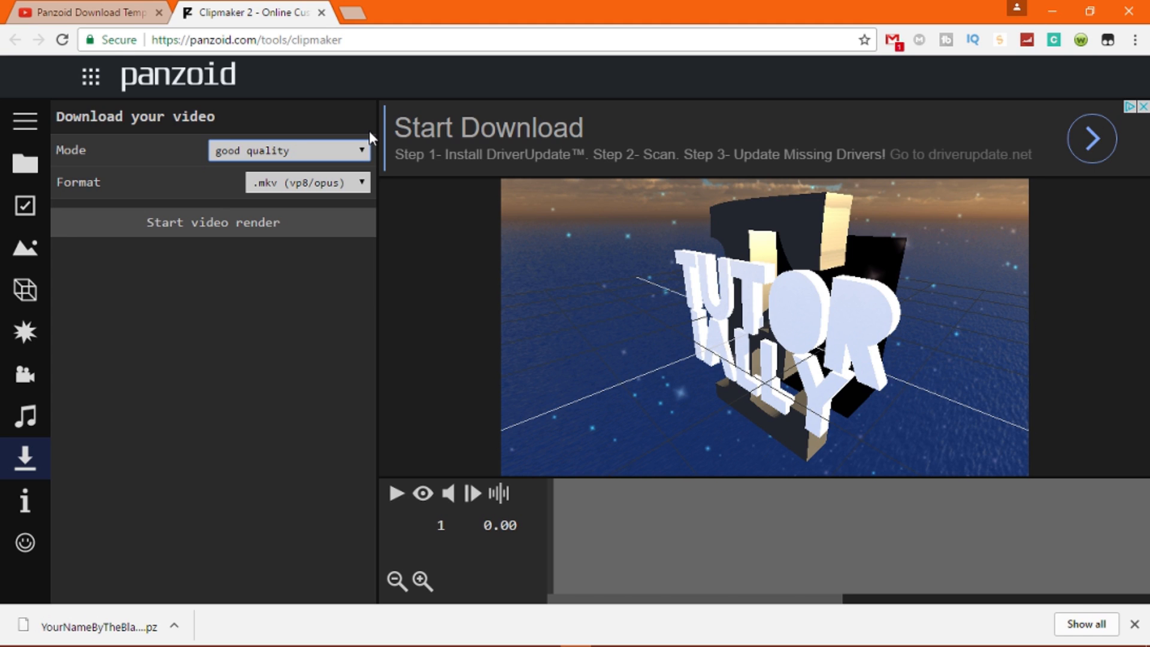
mouse_move(280, 197)
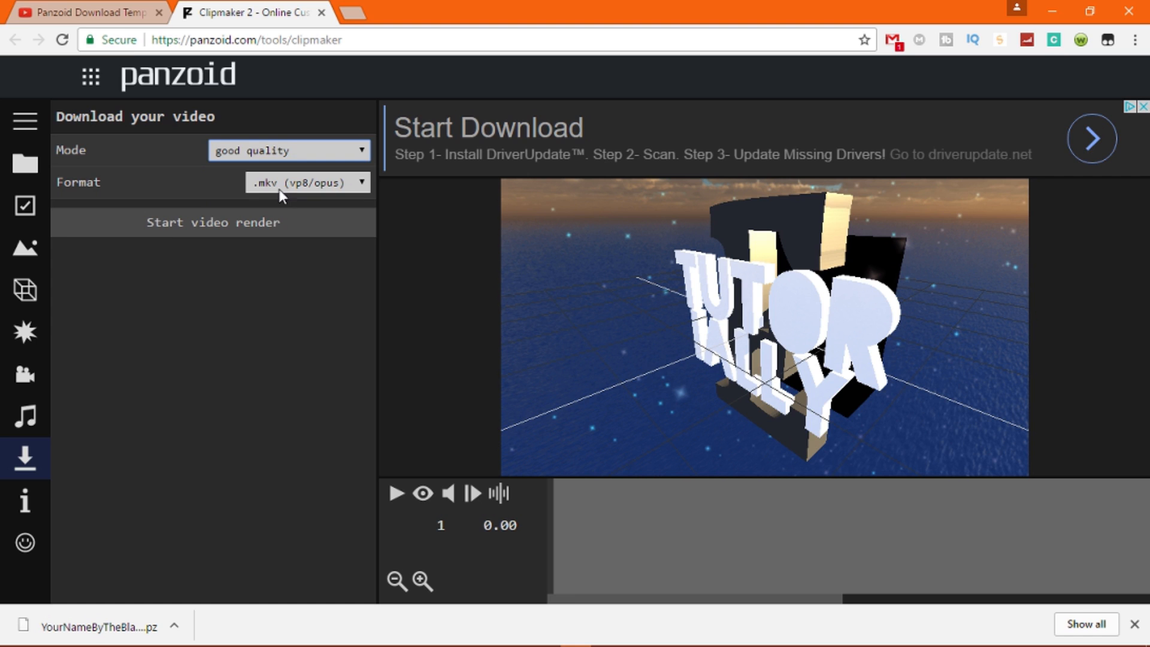
mouse_move(187, 228)
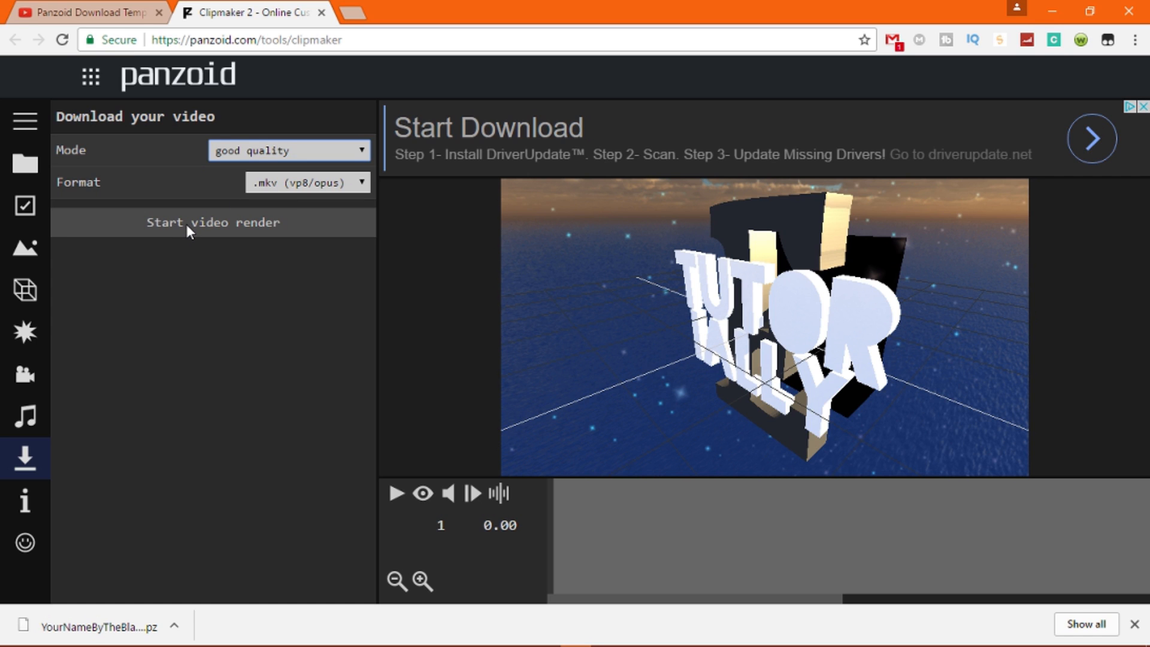
Step: Start rendering the good-quality .mkv intro video
left_click(212, 223)
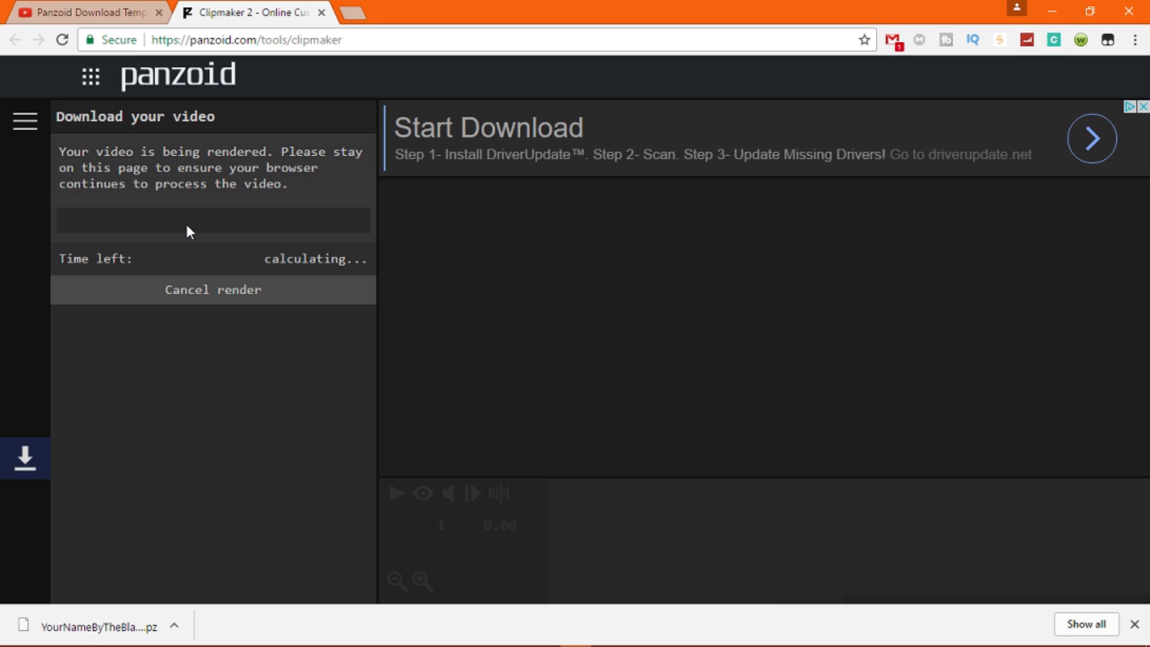
mouse_move(343, 204)
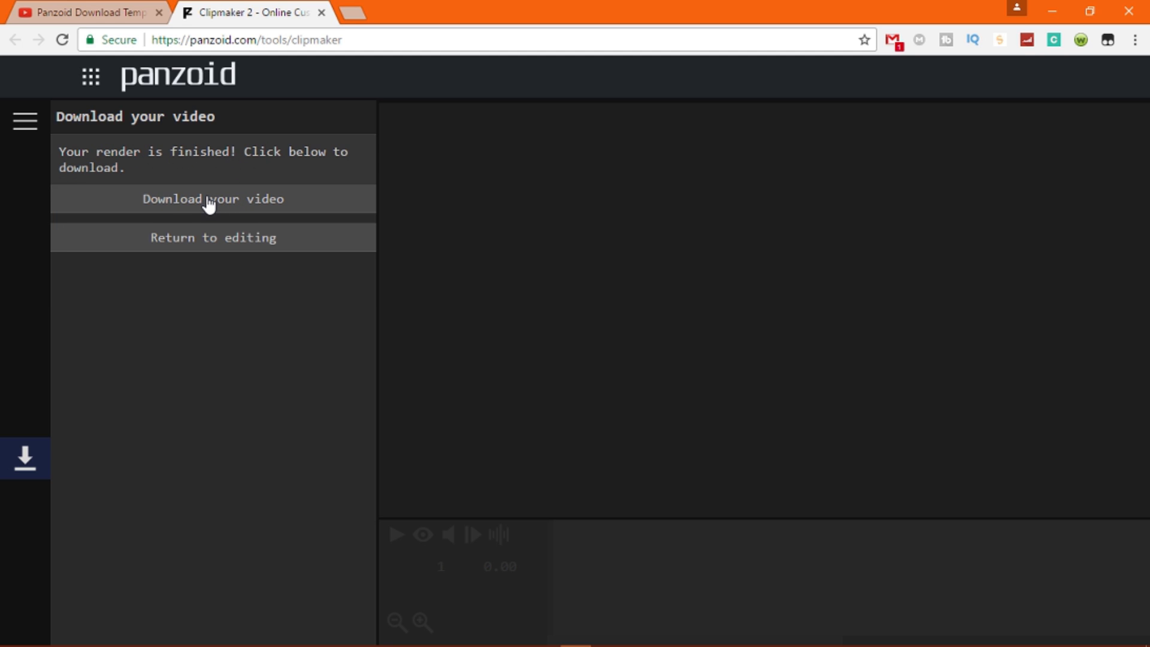
Step: Download the rendered intro as video (1).mkv and open it from the download bar
left_click(212, 199)
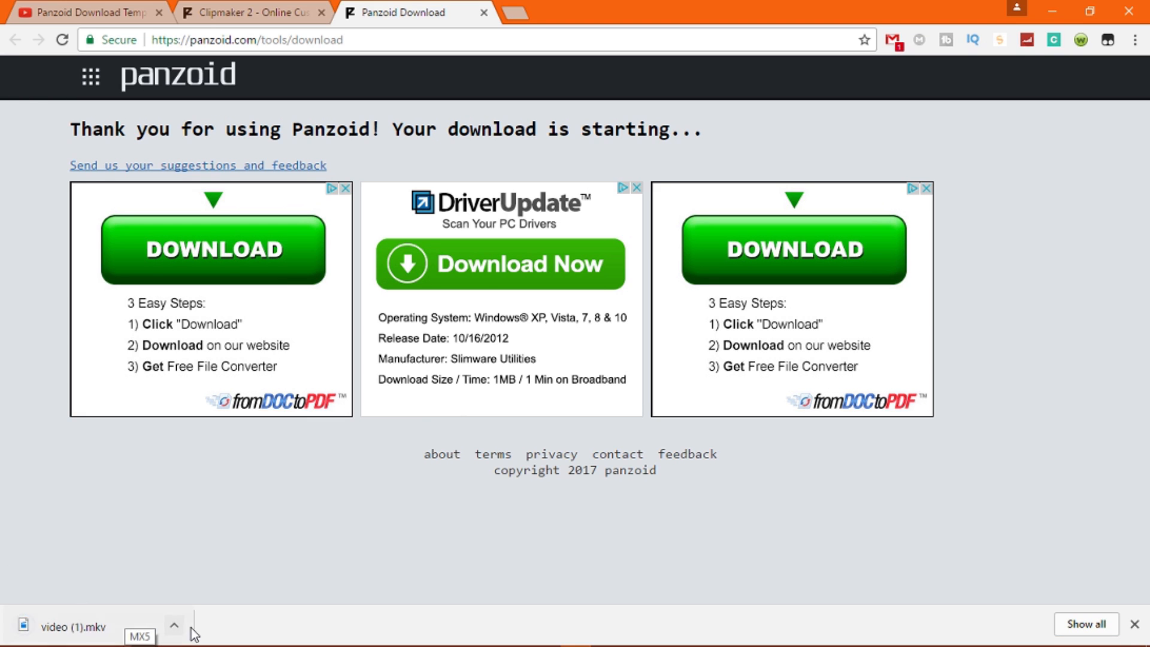
left_click(174, 625)
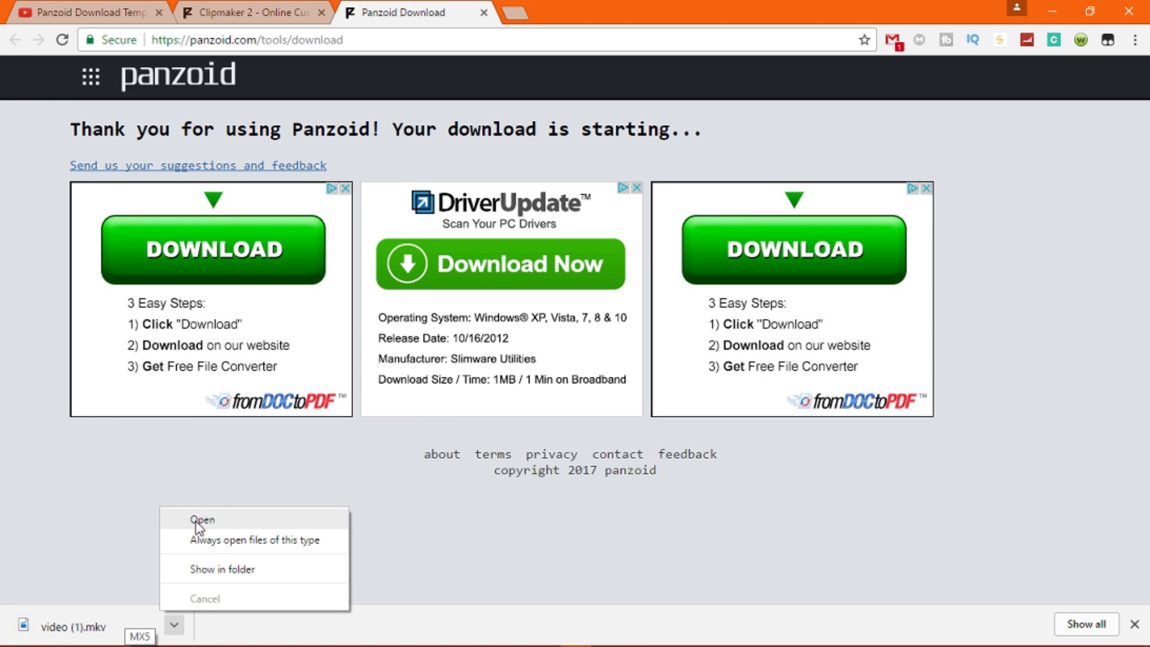
left_click(202, 520)
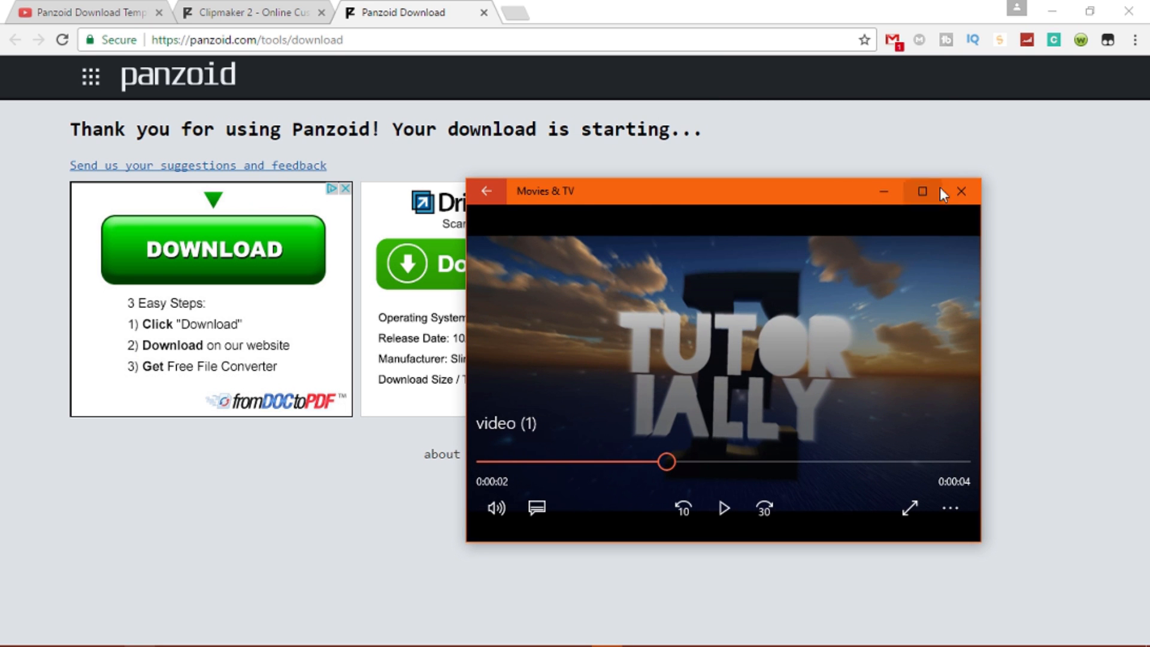
Step: Watch the TUTOR IALLY intro in Movies & TV, then close the player window
left_click(961, 191)
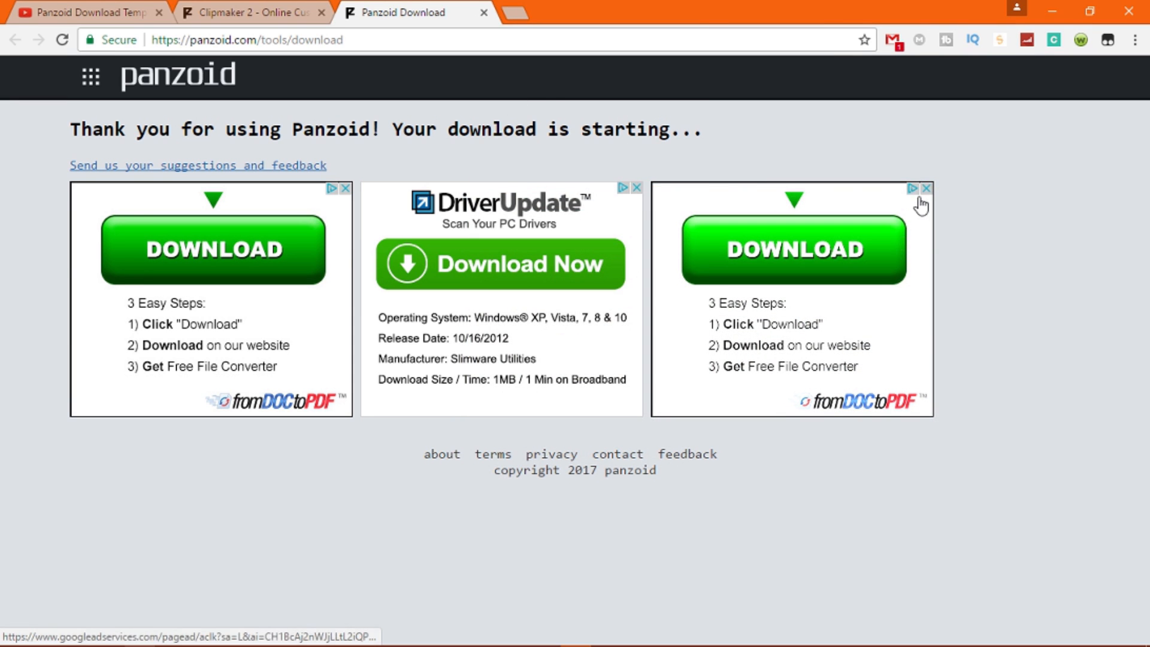
mouse_move(730, 145)
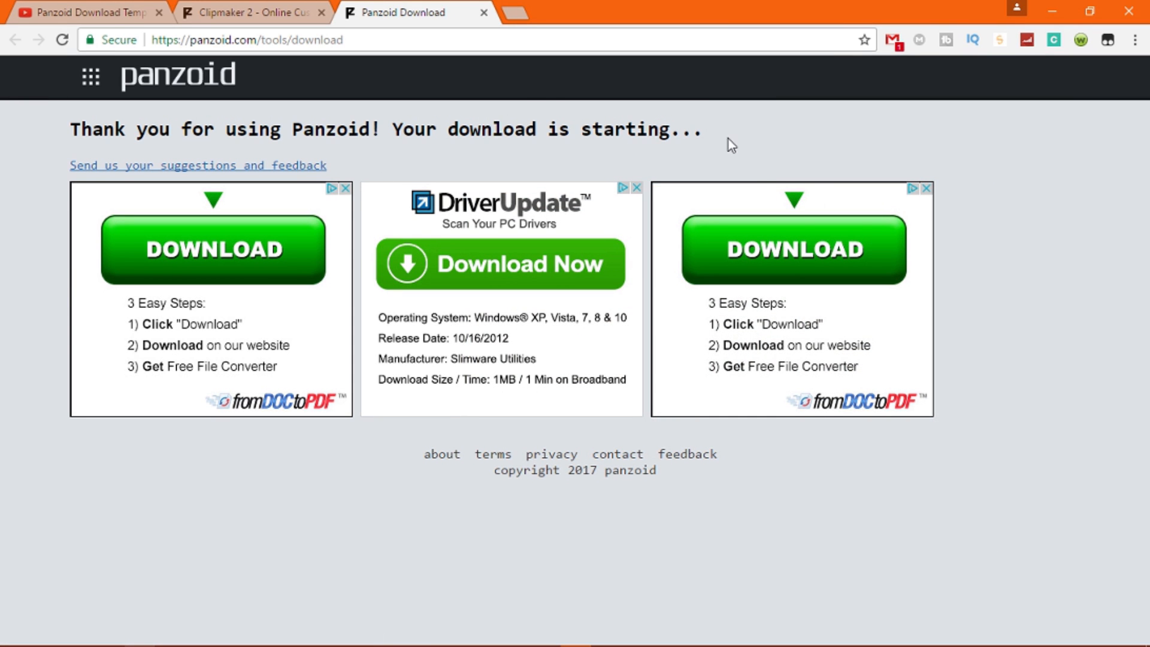
mouse_move(803, 203)
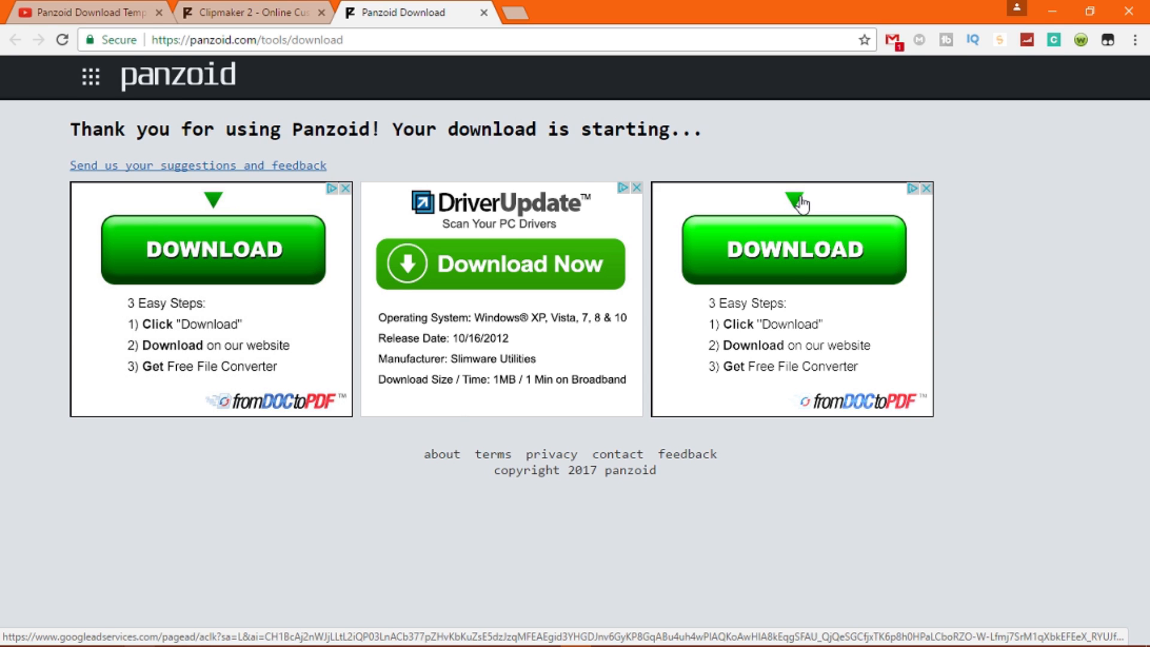
mouse_move(647, 447)
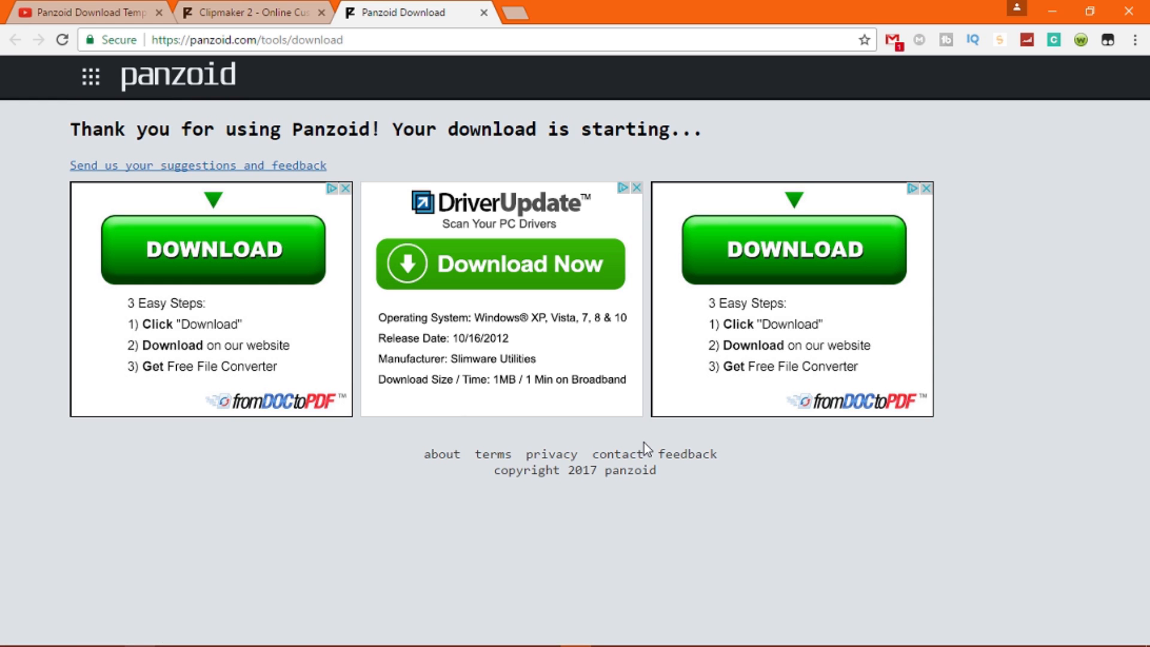